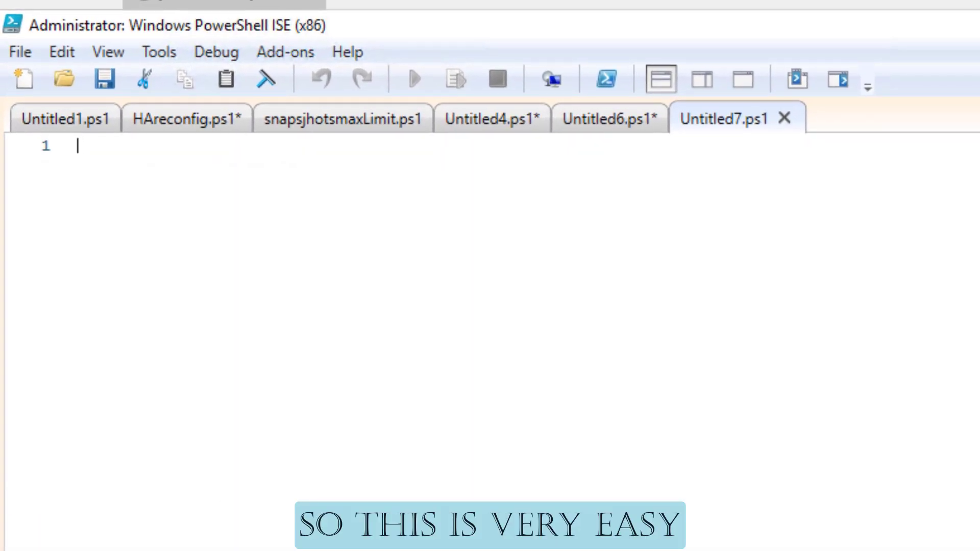
Step: Write Get-VM | where name -Like "*test*" to select VMs whose name contains test
text(Get-)
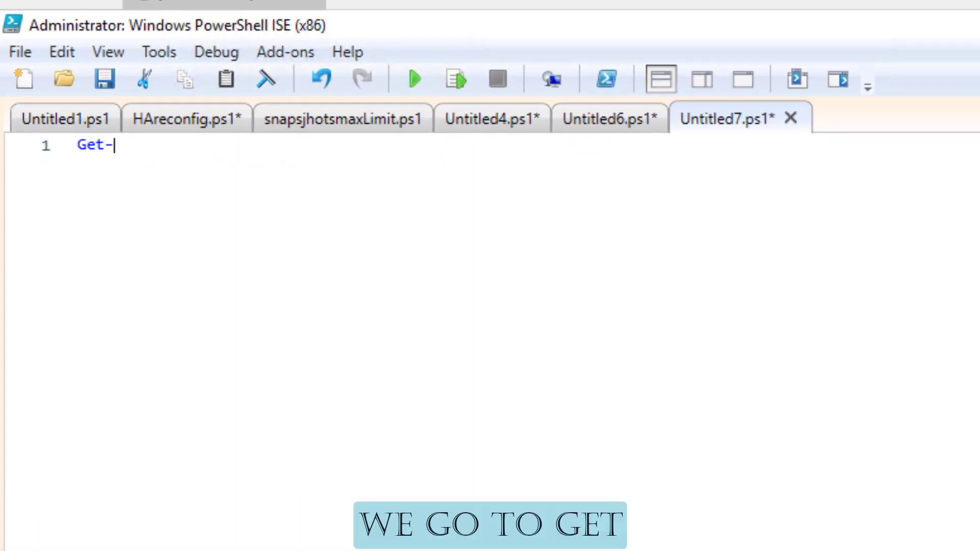
text(VM |)
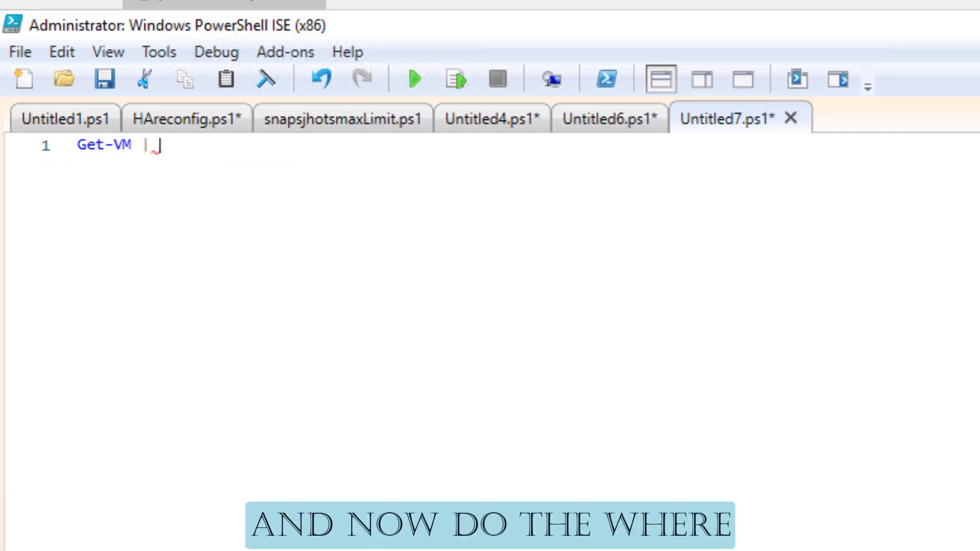
text(where)
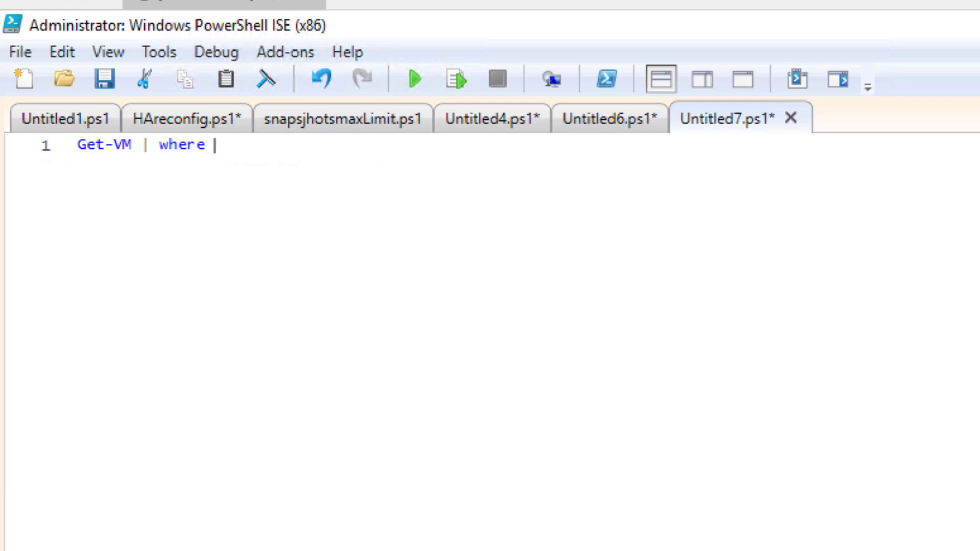
text(name -)
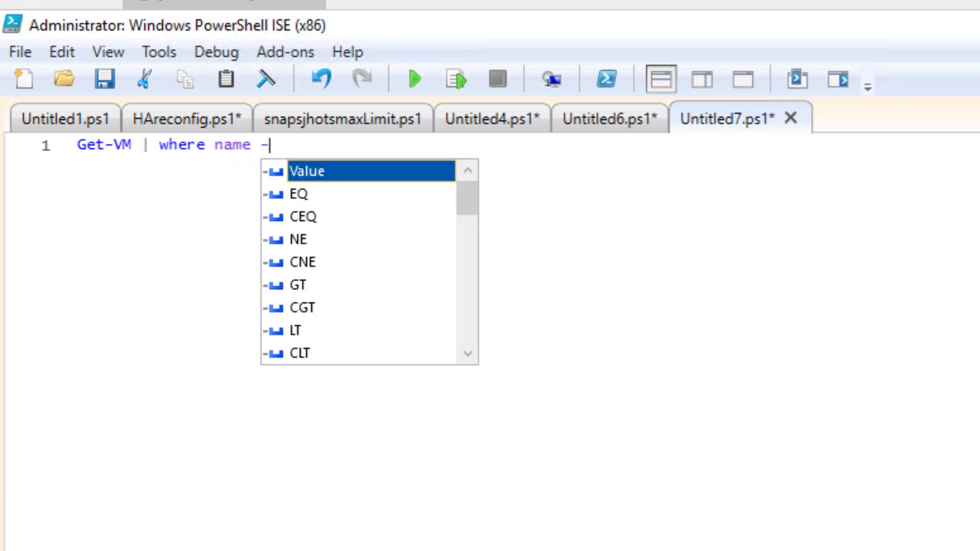
text(Like)
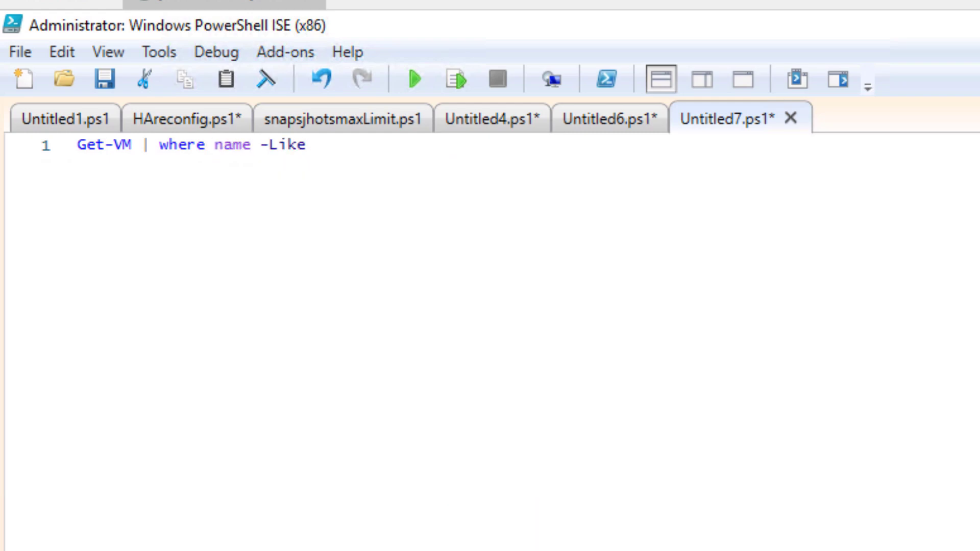
text(")
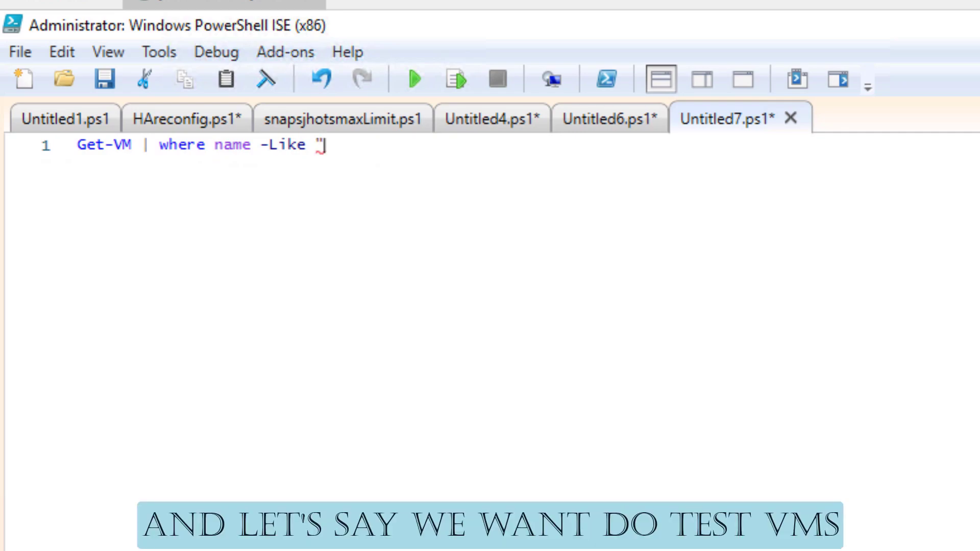
text(*tes)
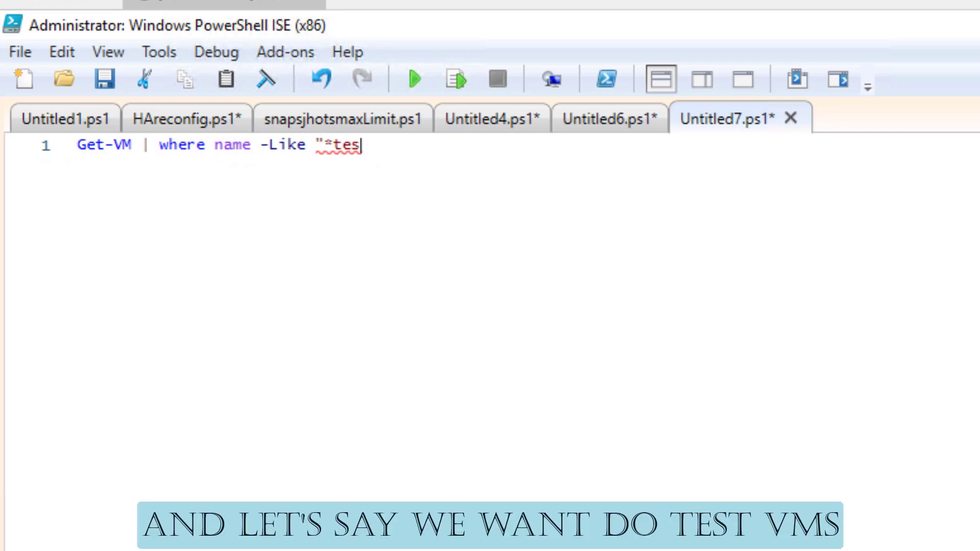
text(t*)
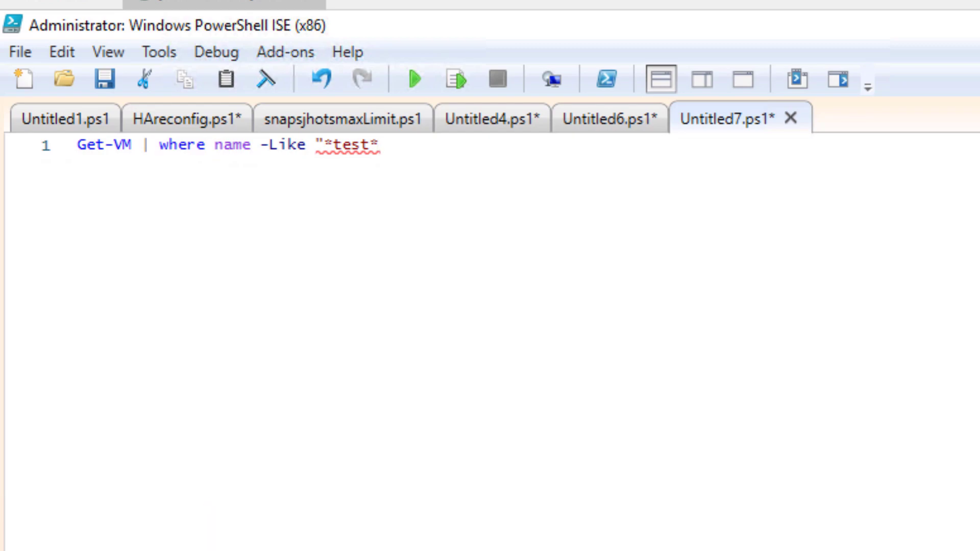
text(" |)
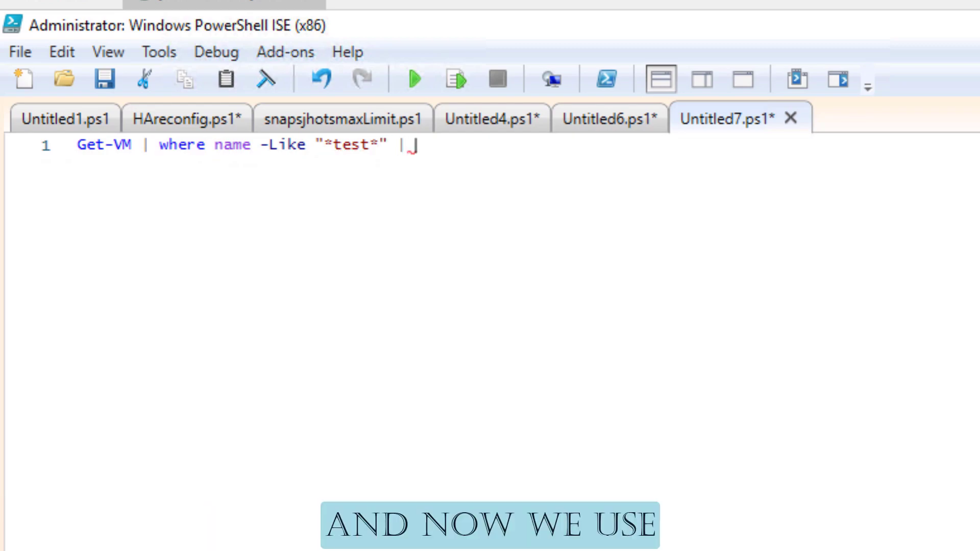
Step: Pipe them to New-Snapshot -Name "test" -Description "test snap" and end the line
text(new)
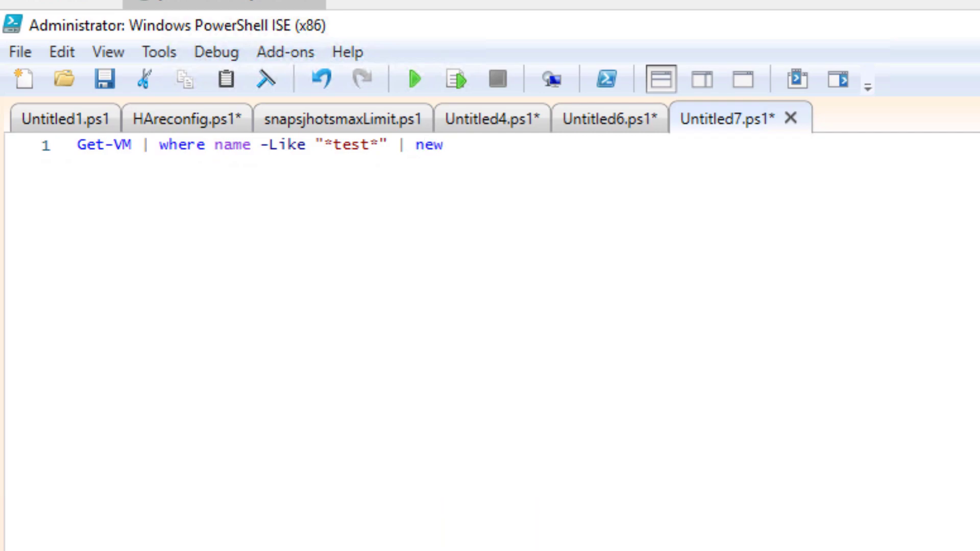
text(-sna)
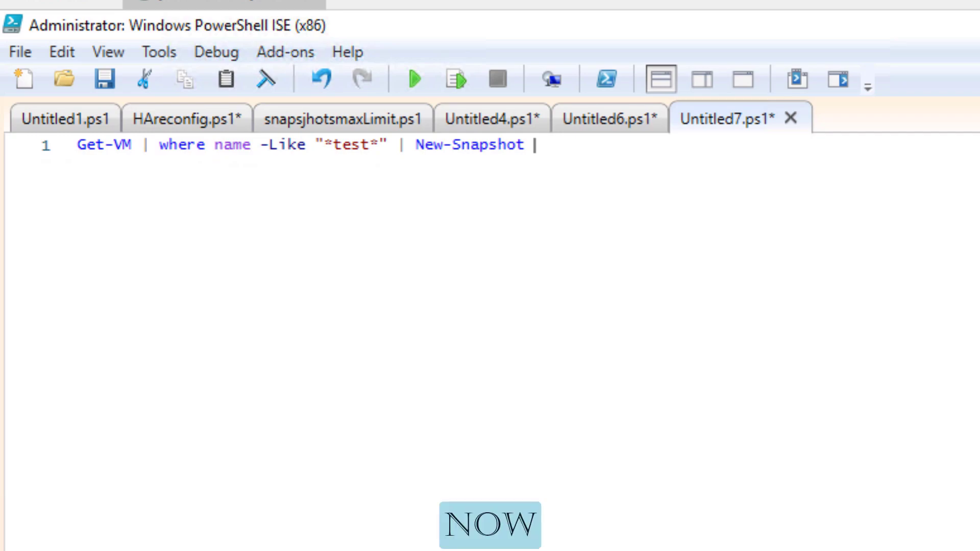
text(-)
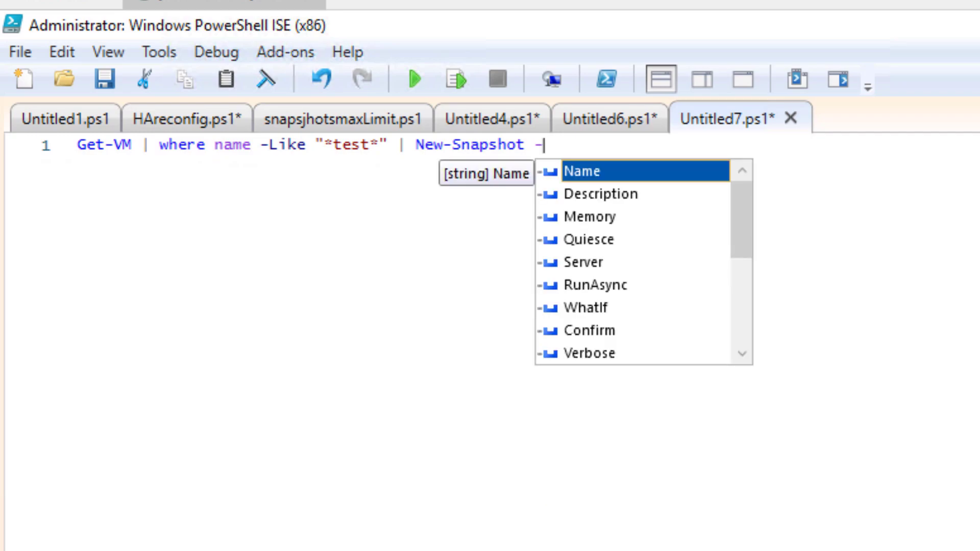
mouse_move(615, 275)
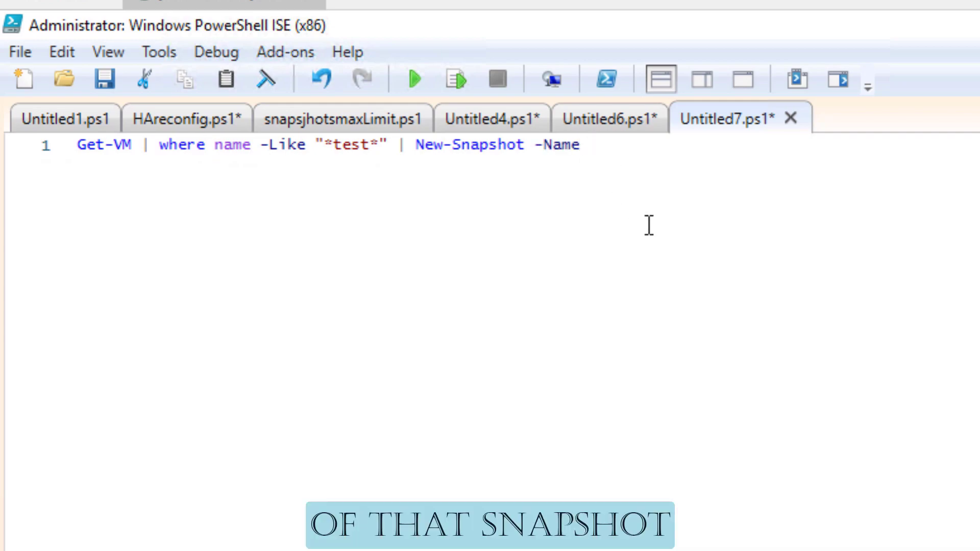
text(@)
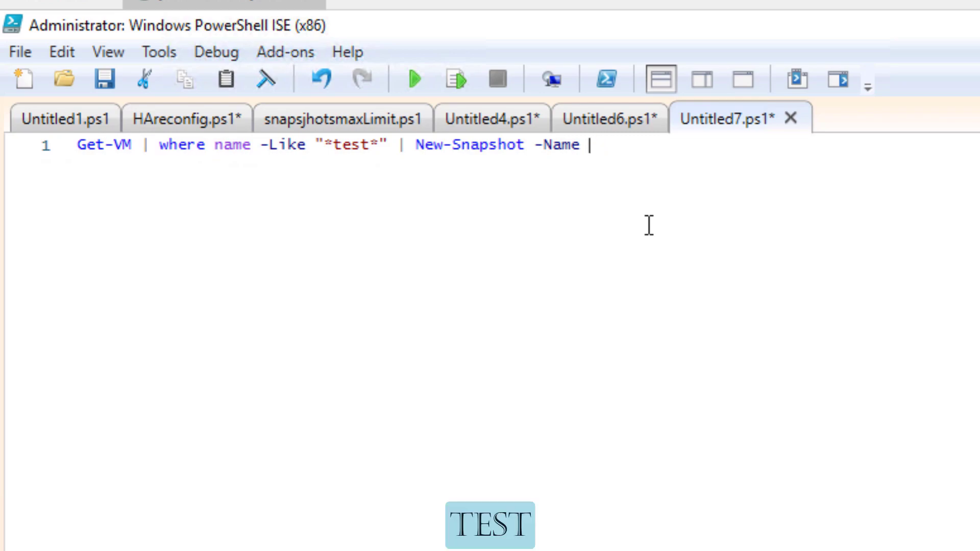
text("test)
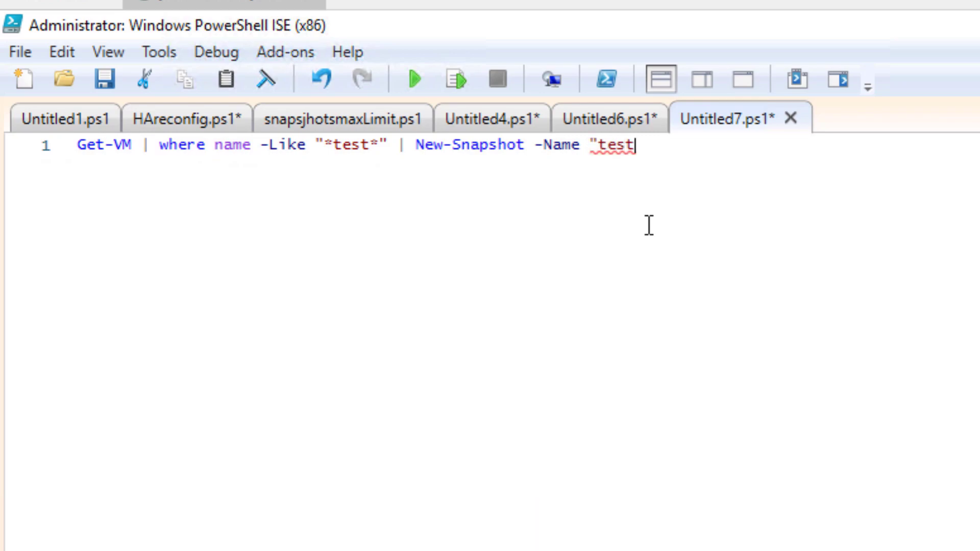
text(" |)
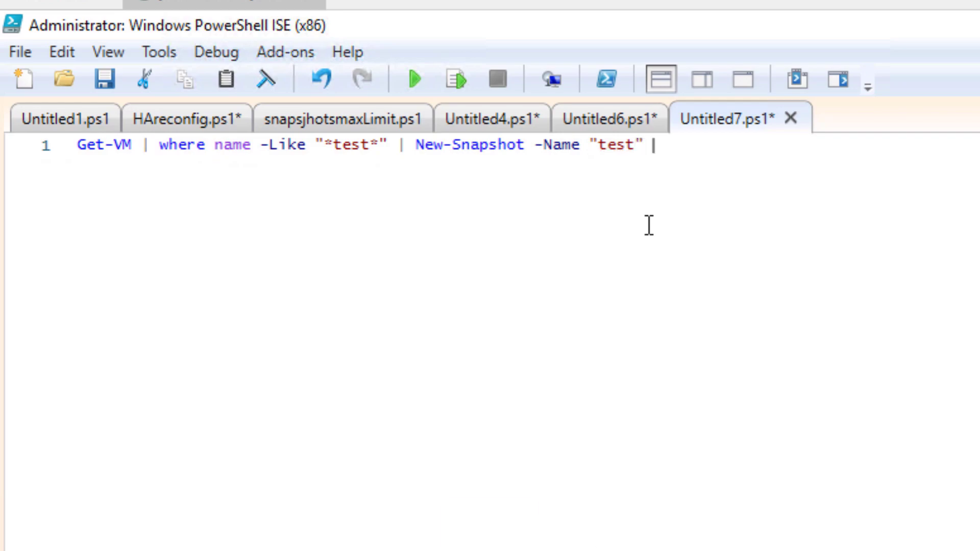
text(-Description)
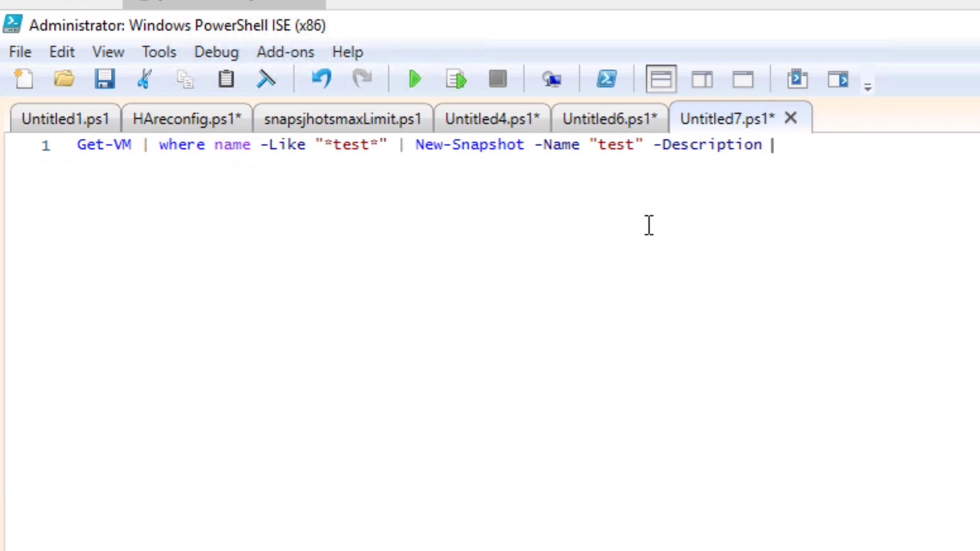
text("r)
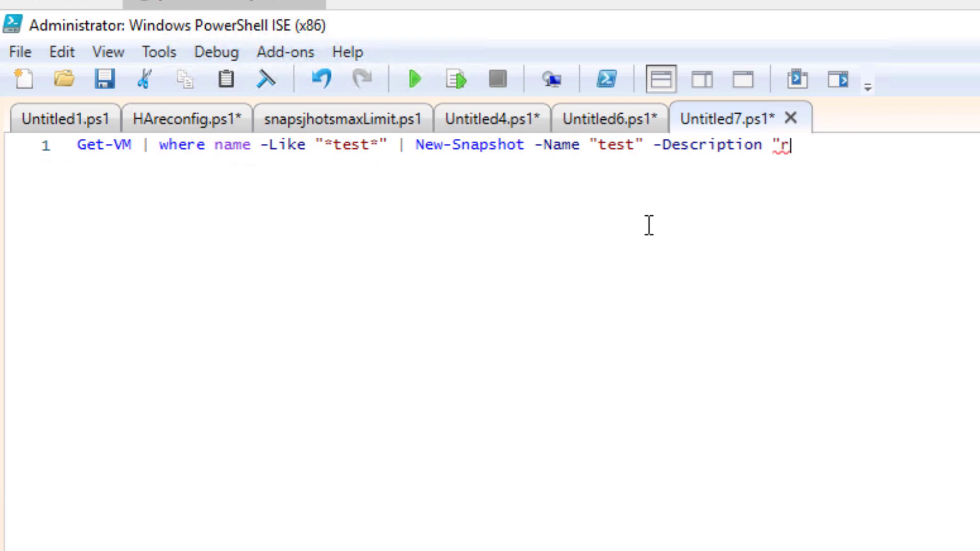
text(est sna)
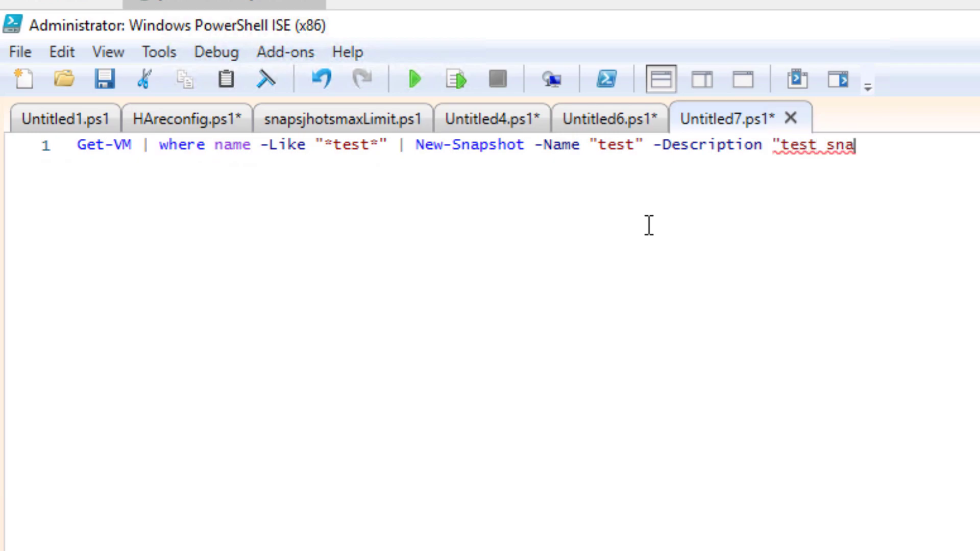
text(p")
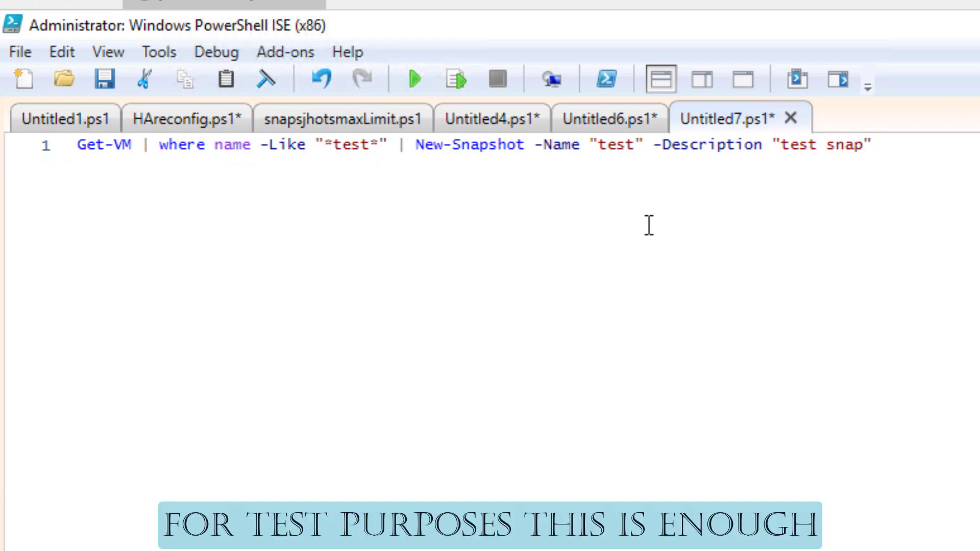
key(enter)
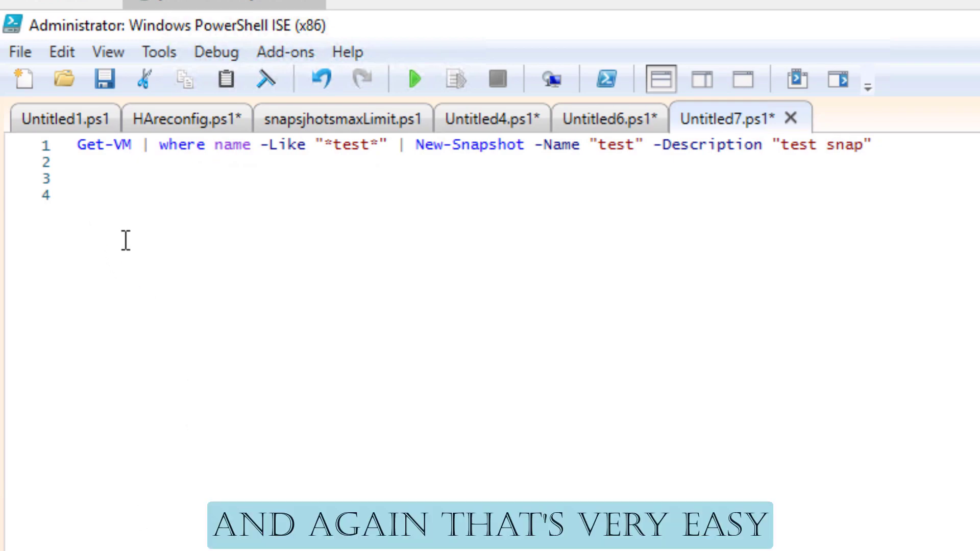
Step: Write Get-VM | Get-Snapshot | Format-List vm,name,creted on a new line
text(Get-)
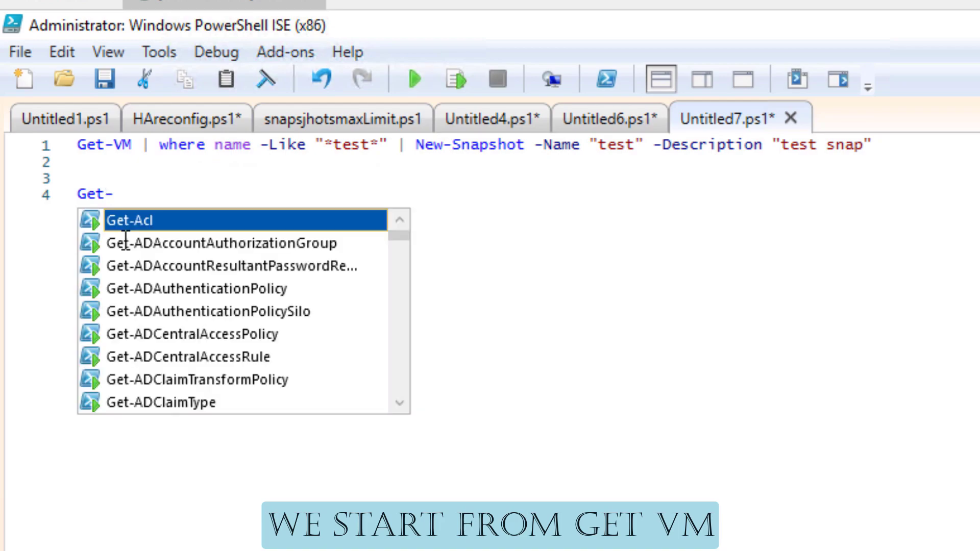
text(Vm)
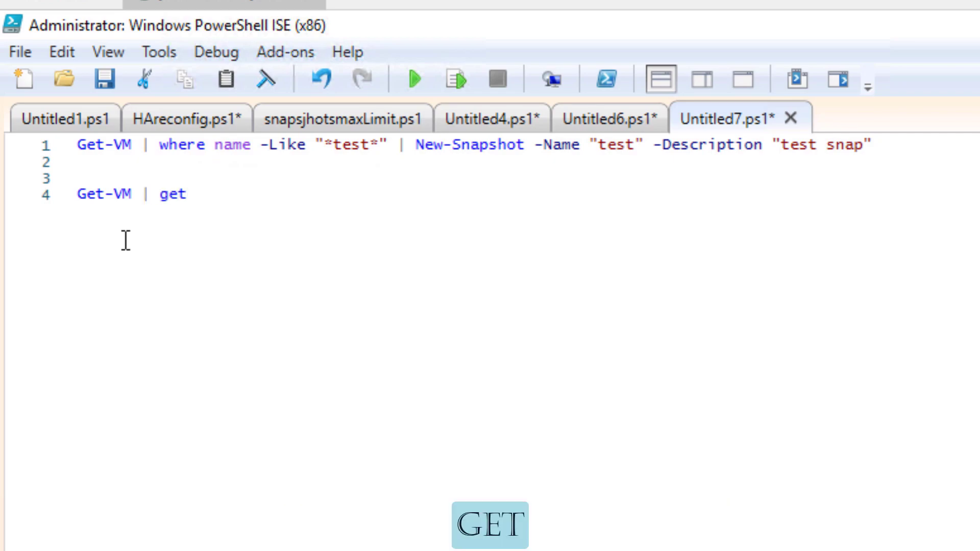
text(-sna)
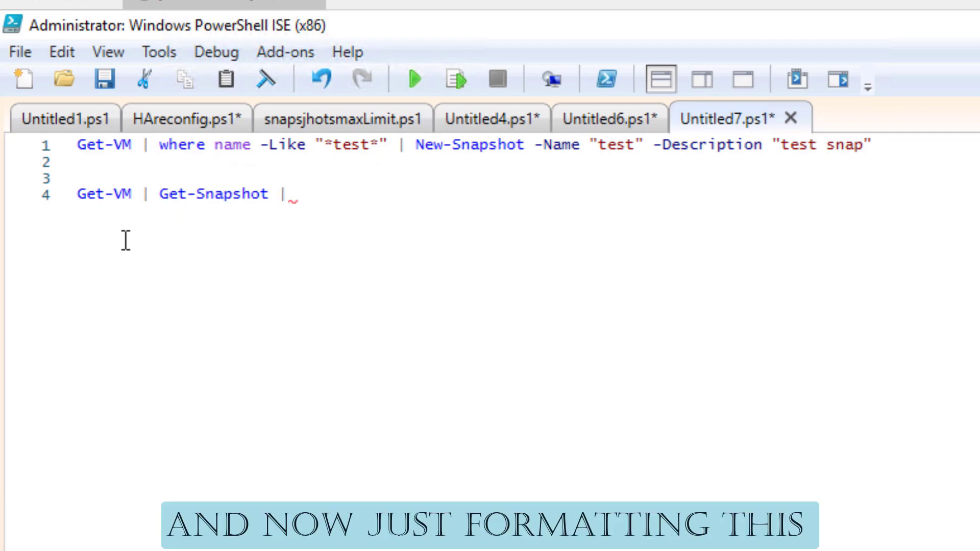
text(format)
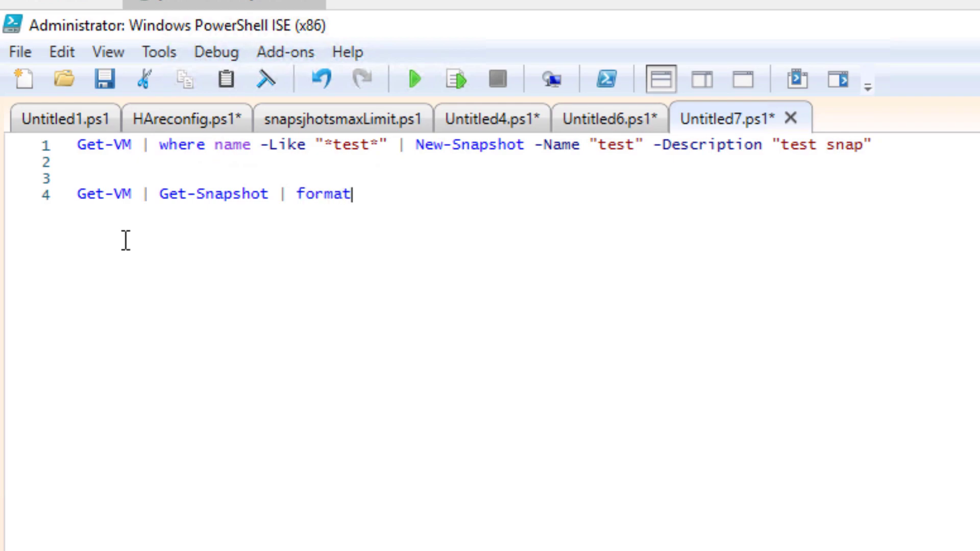
text(-l)
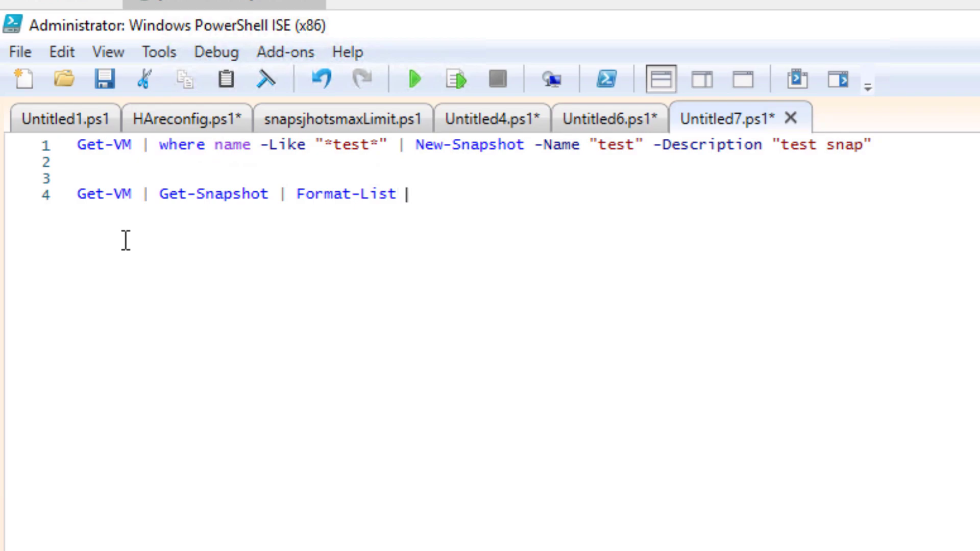
text(vm, nam)
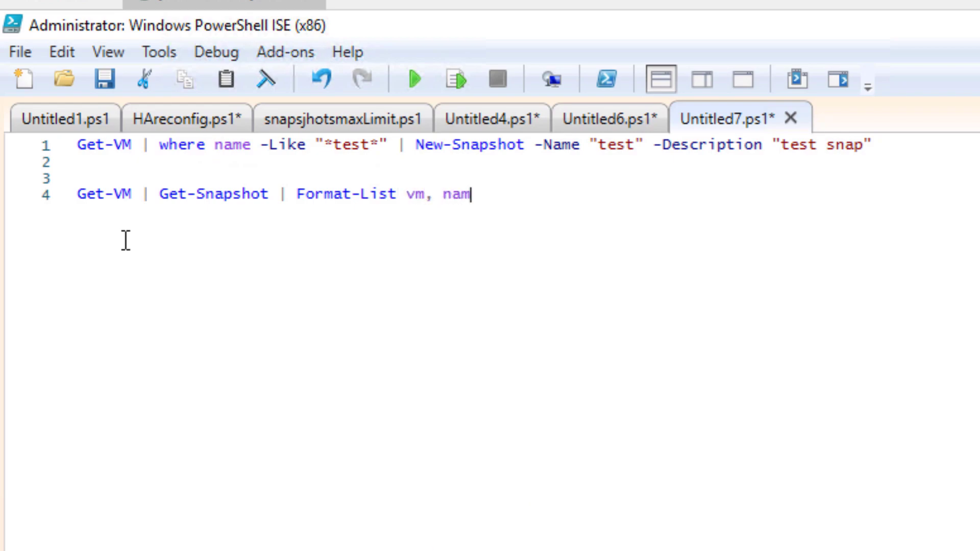
text(e,)
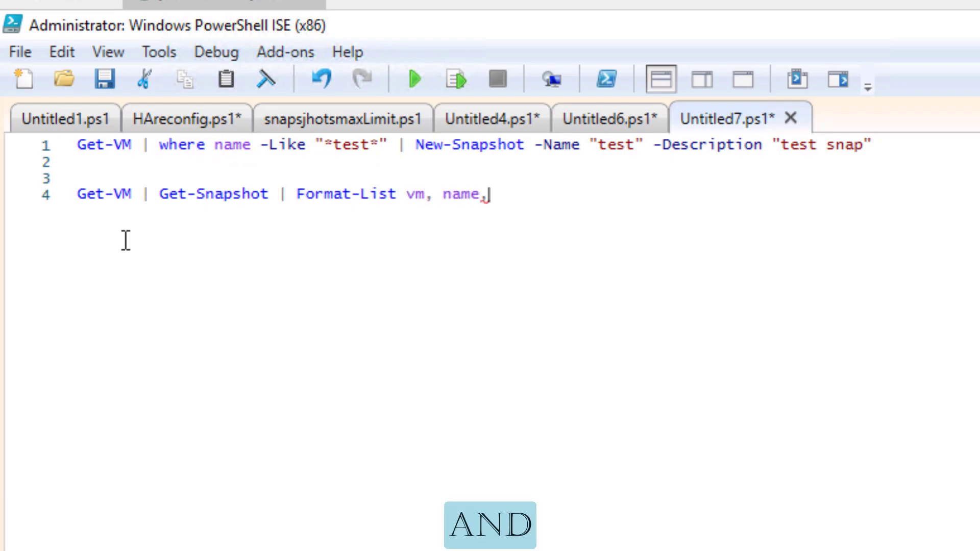
text(creted)
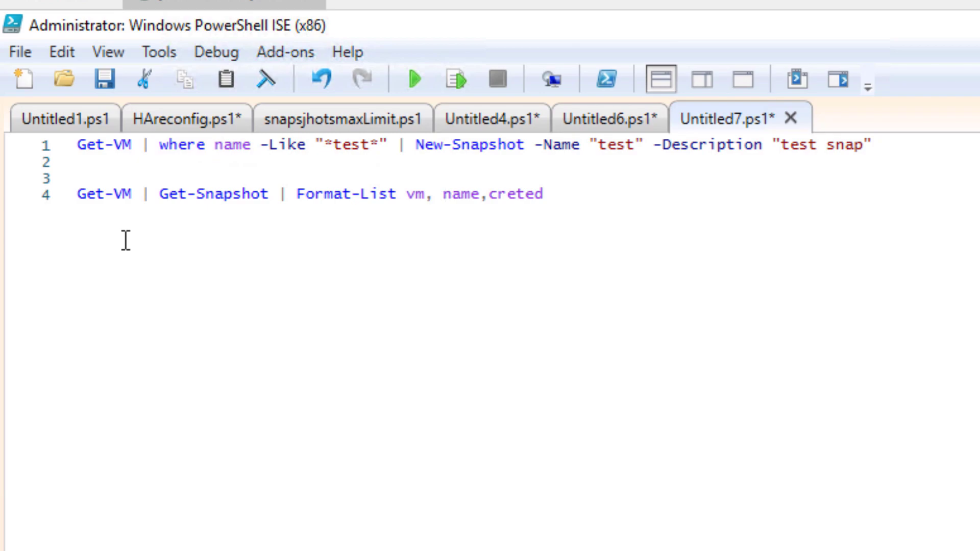
key(Backspace)
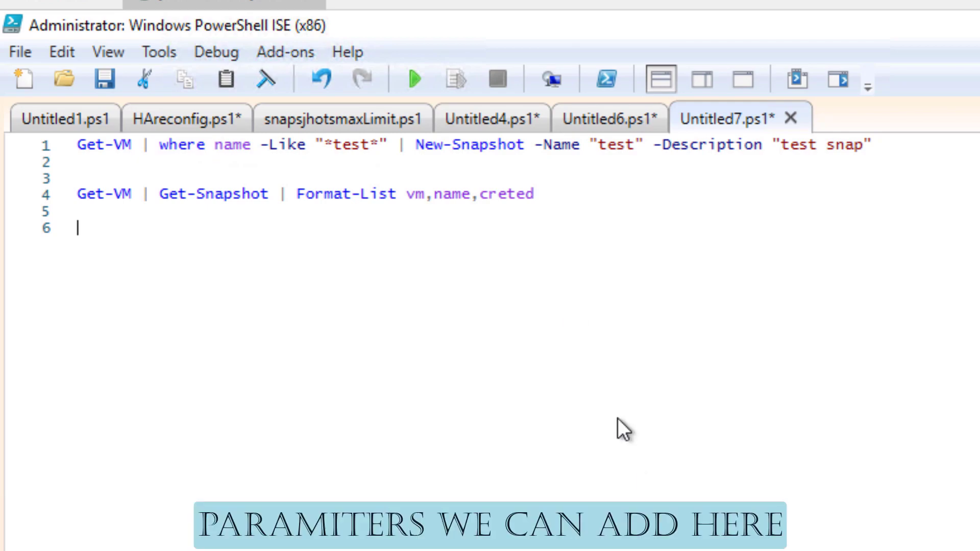
mouse_move(571, 193)
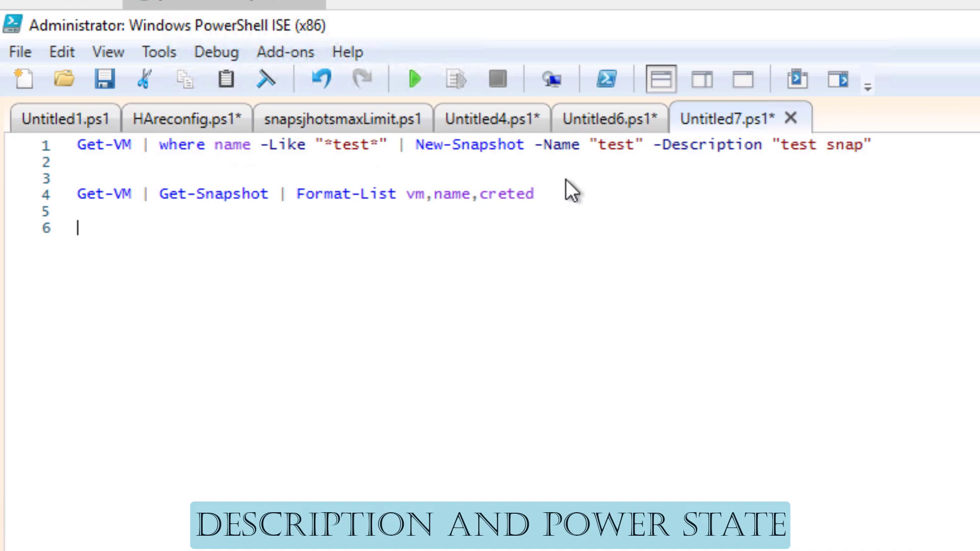
mouse_move(602, 186)
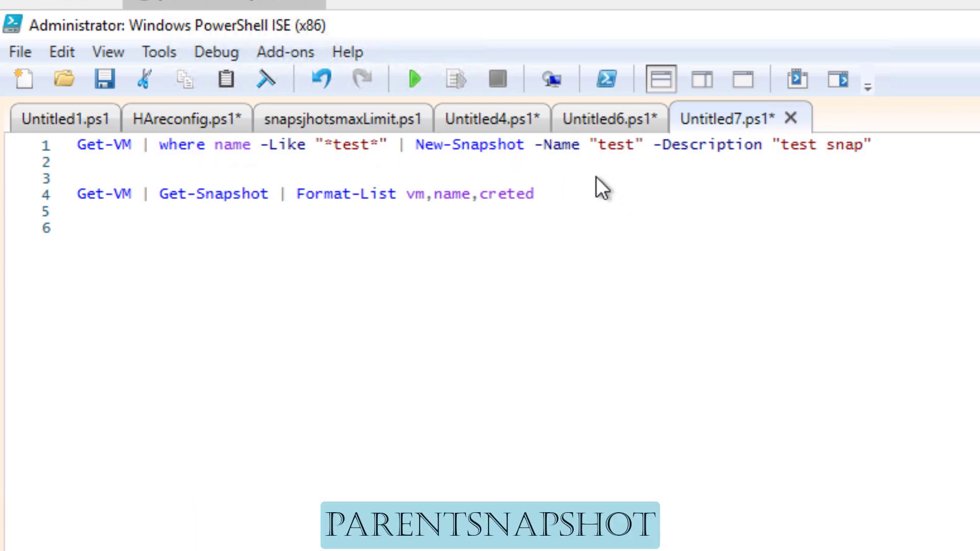
mouse_move(591, 218)
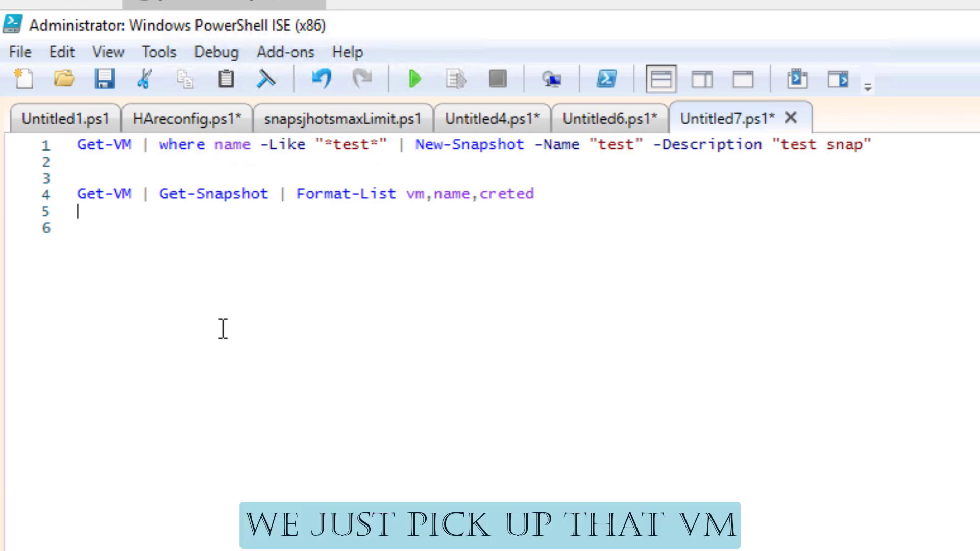
Step: Write Get-VM | where name -Like "*test*" | to select the test VMs again
text(Get)
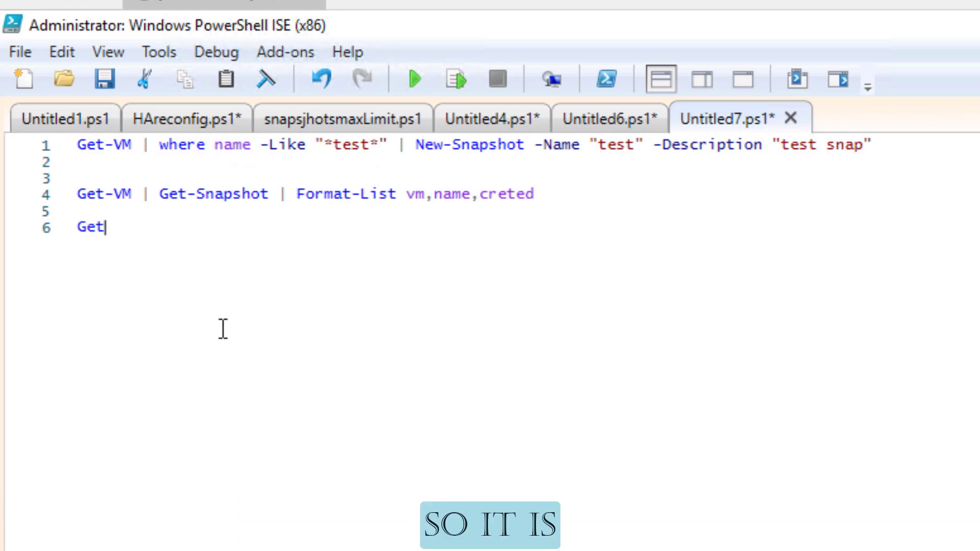
text(-vm)
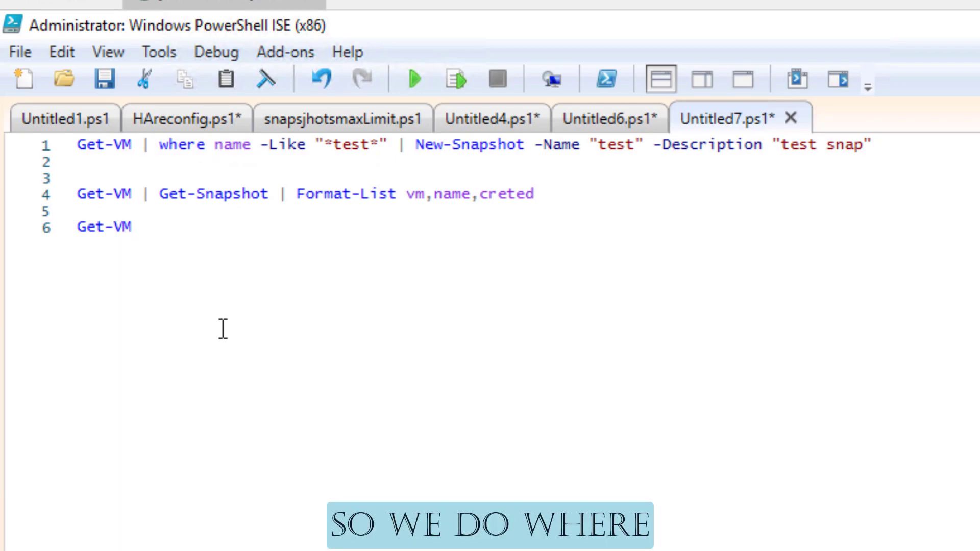
text(| w)
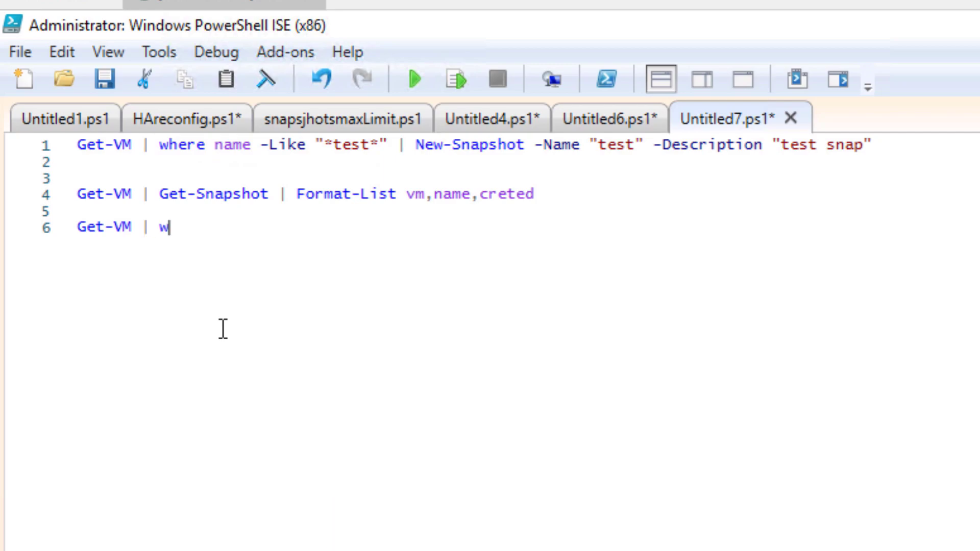
text(here)
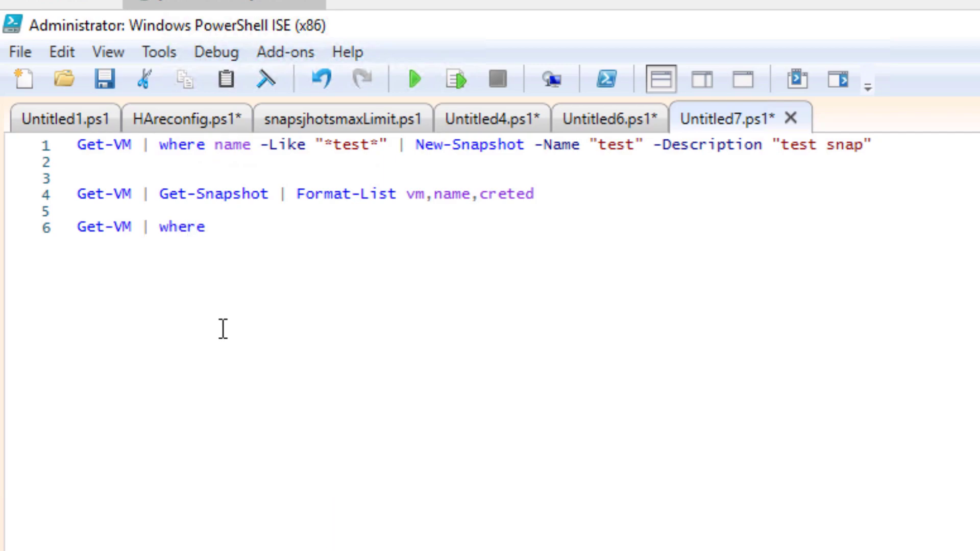
text(name)
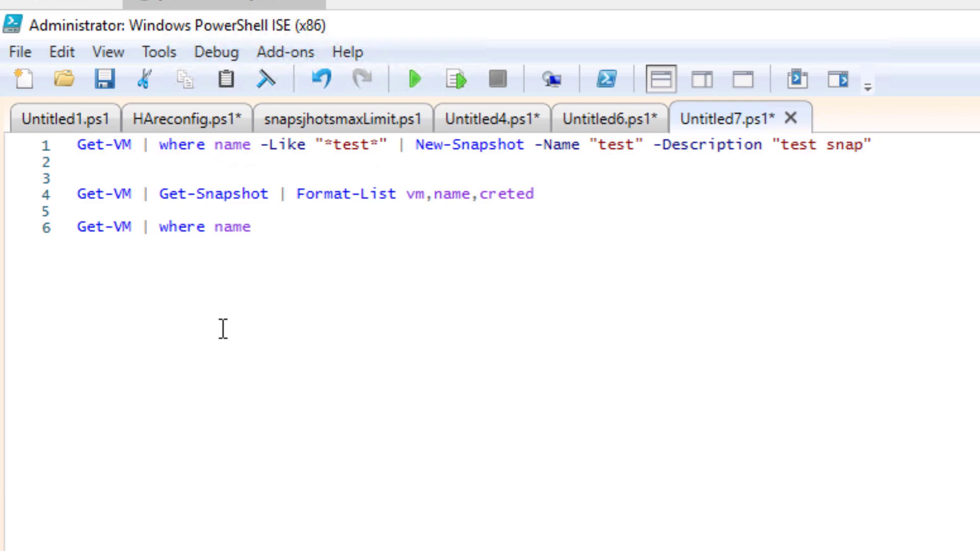
text(-L)
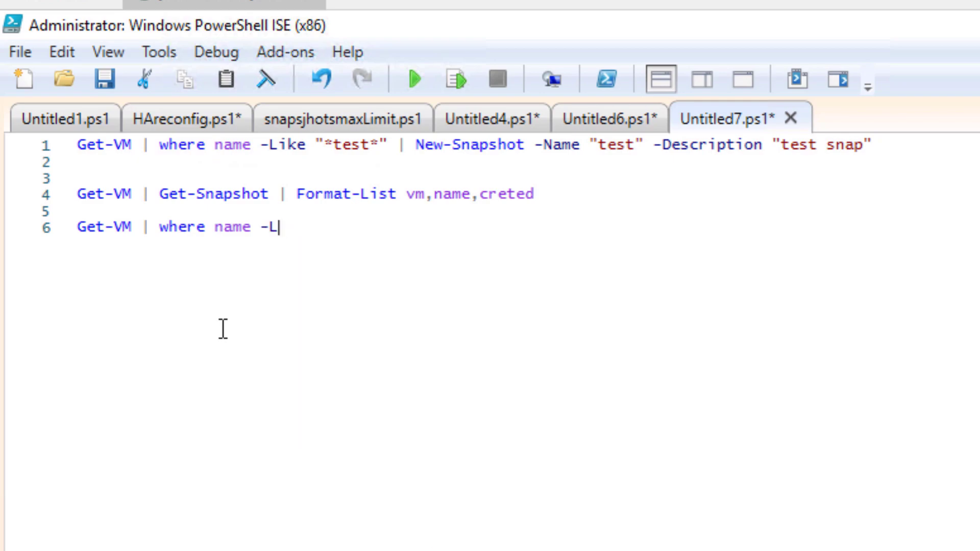
text(ike)
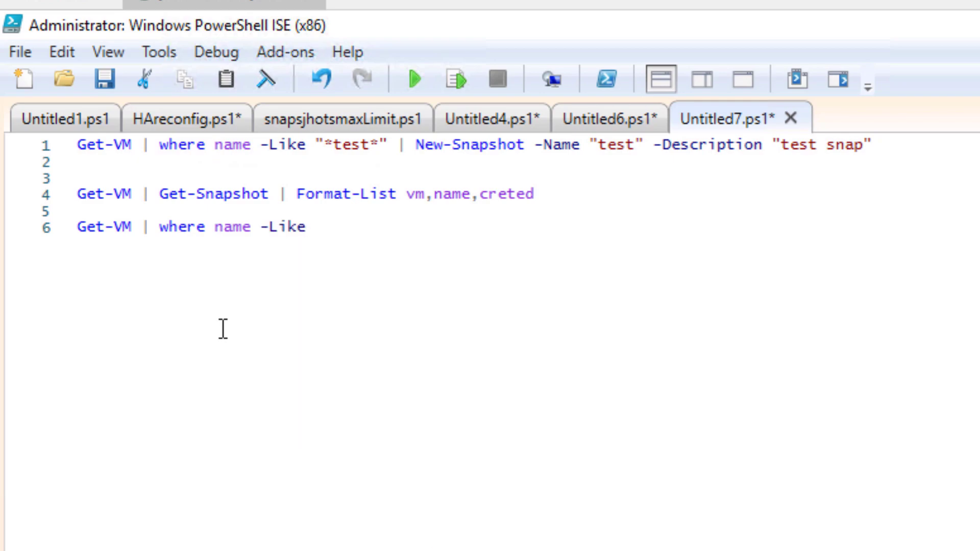
text("*)
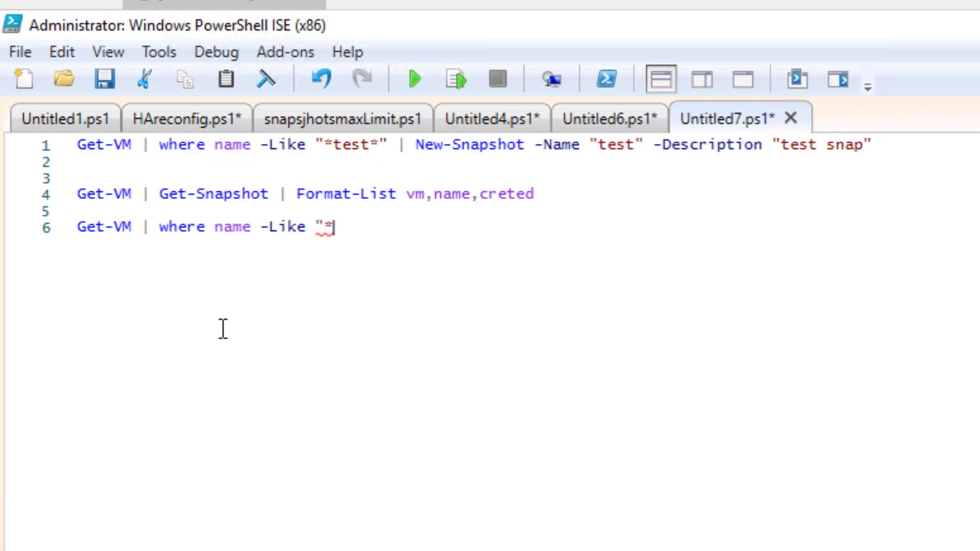
text(test)
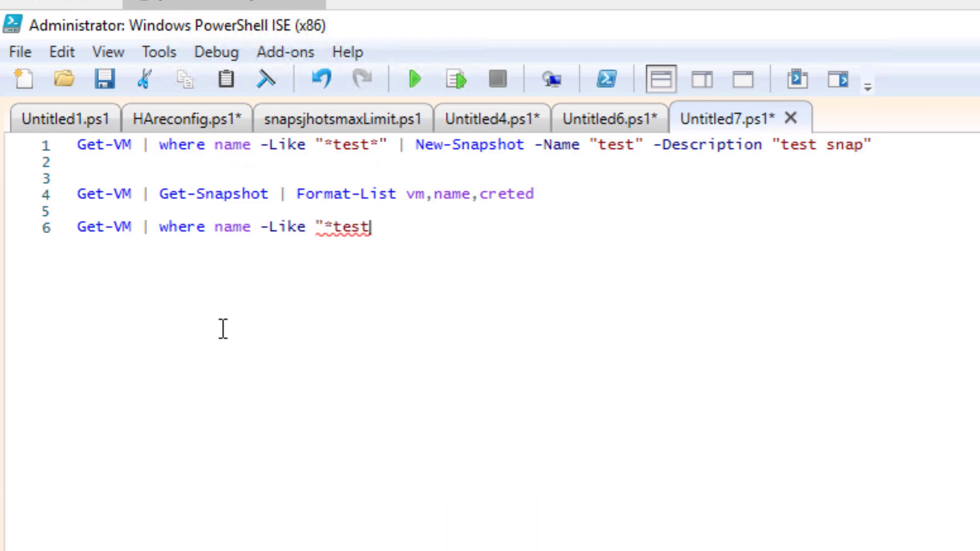
text(*" |)
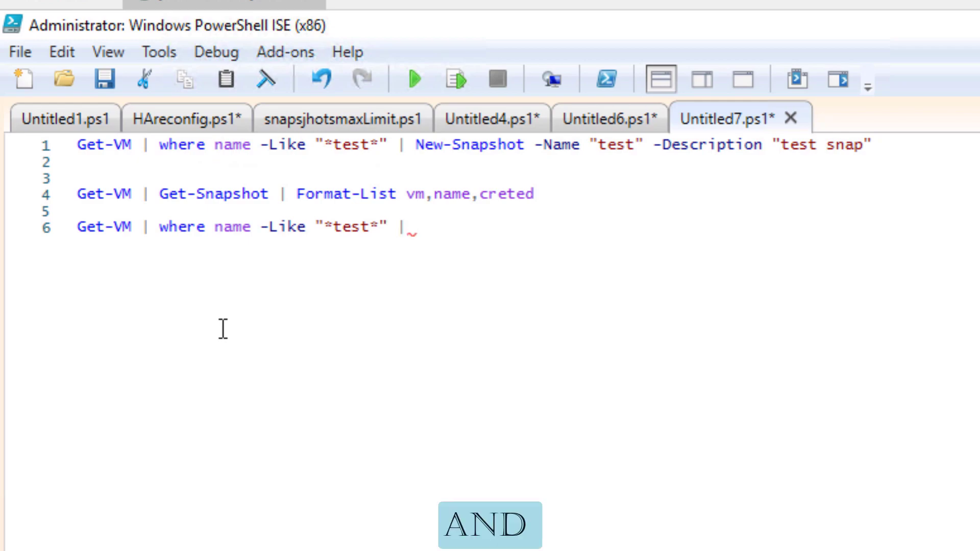
Step: Pipe them to Set-VM -snapshot "test snap" -Confirm:$false to revert without prompting
text(set-)
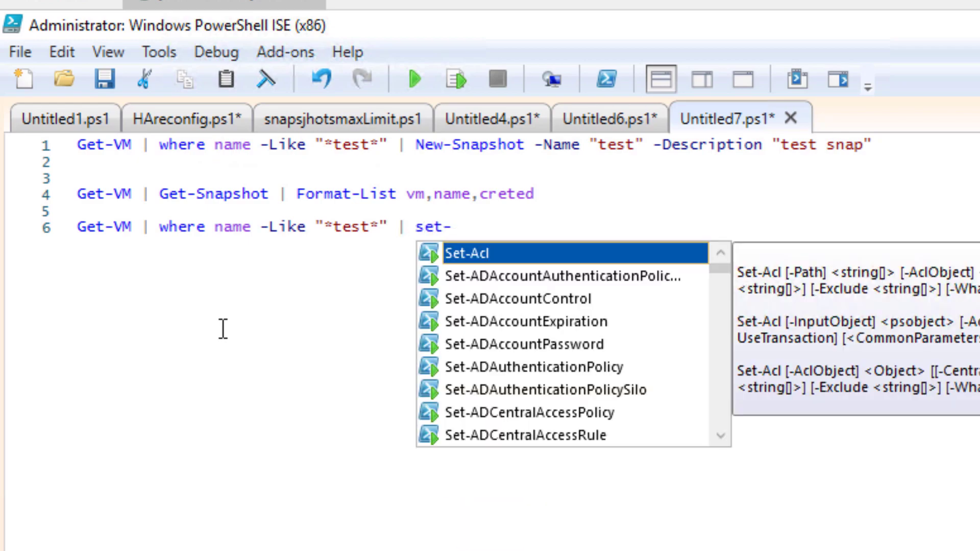
text(vm)
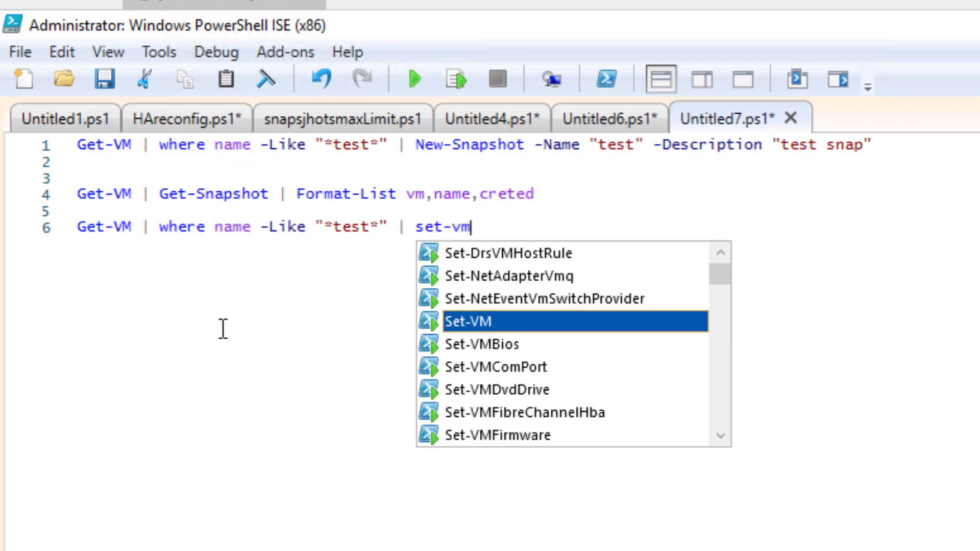
text(-sna)
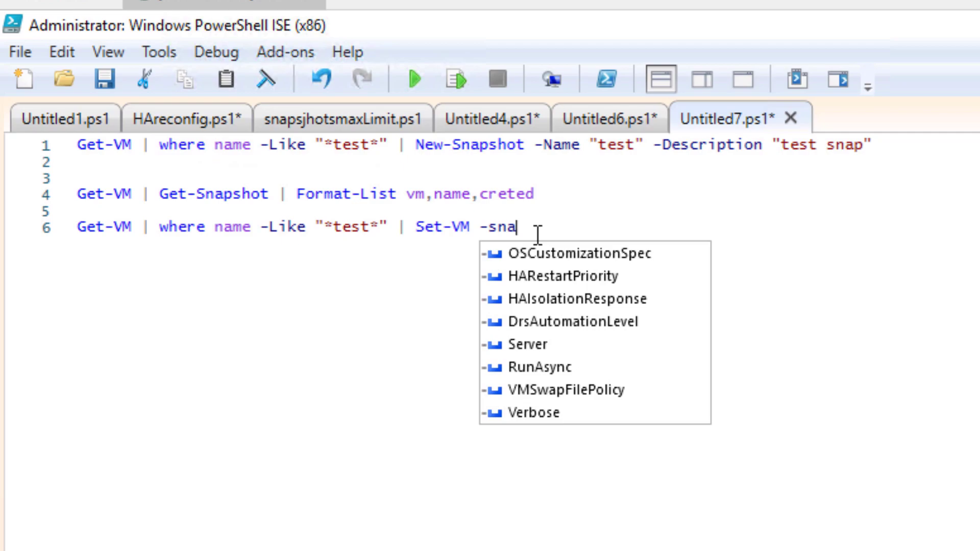
text(ps)
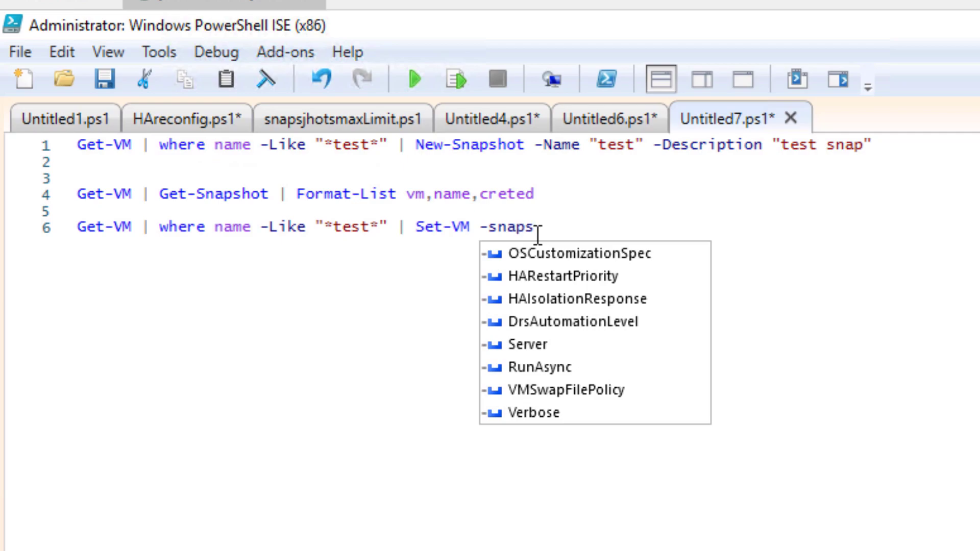
mouse_move(558, 232)
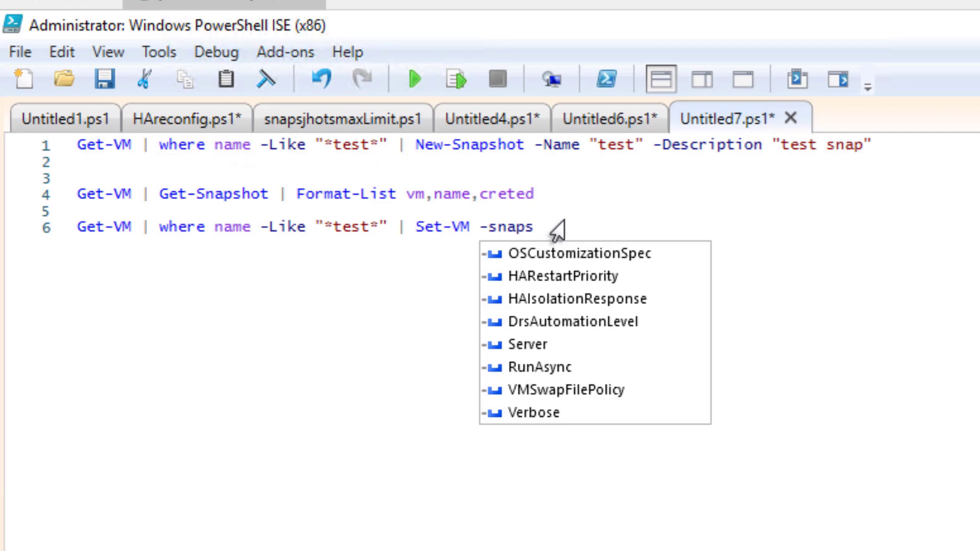
text(hot)
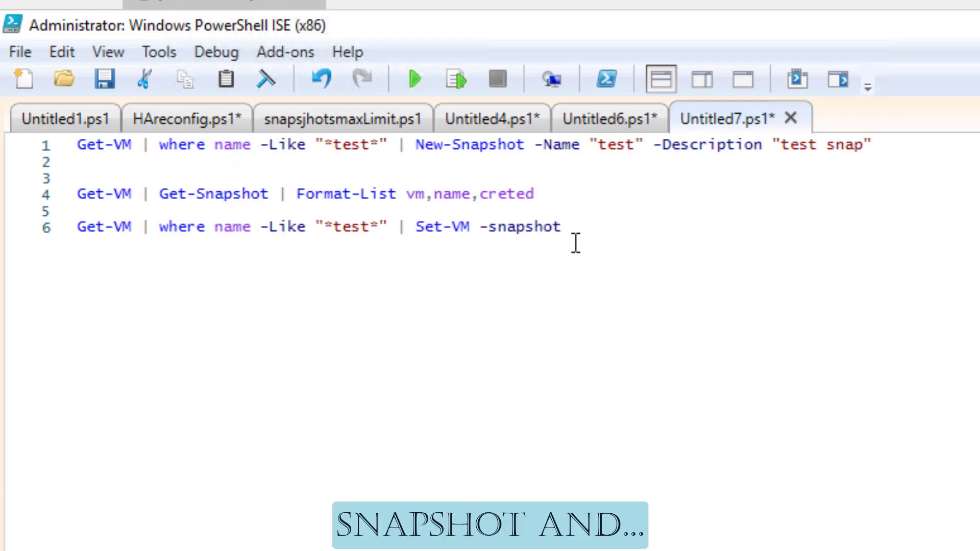
text(")
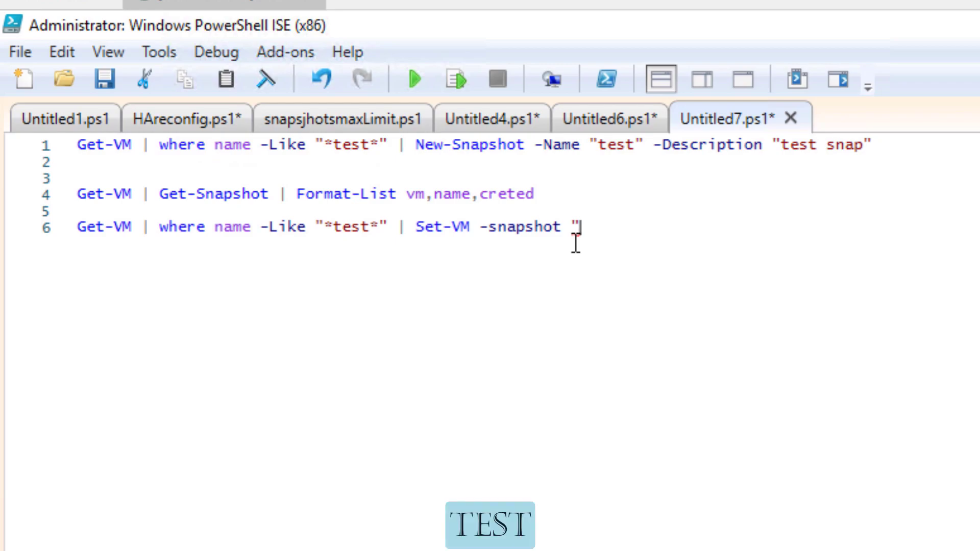
text(test snap)
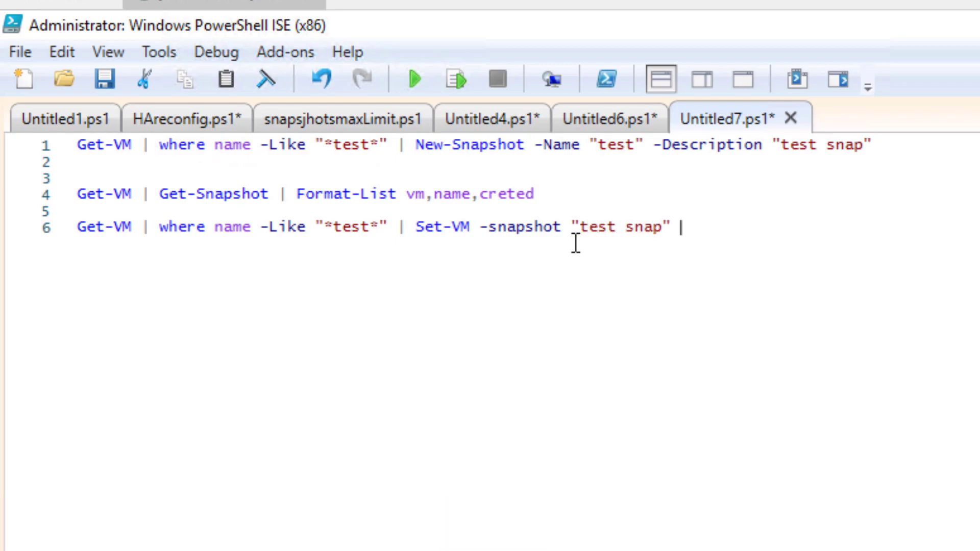
text(-)
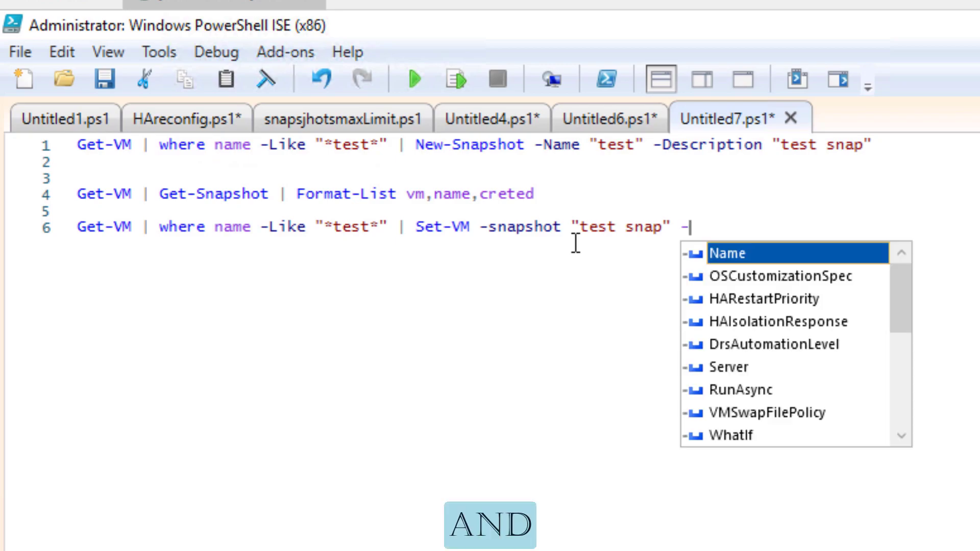
text(Confirm)
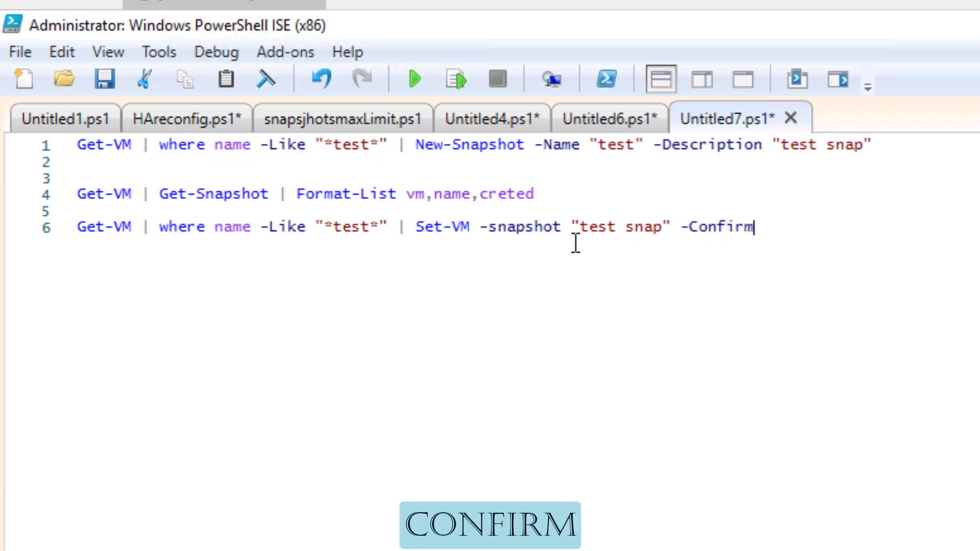
text(:)
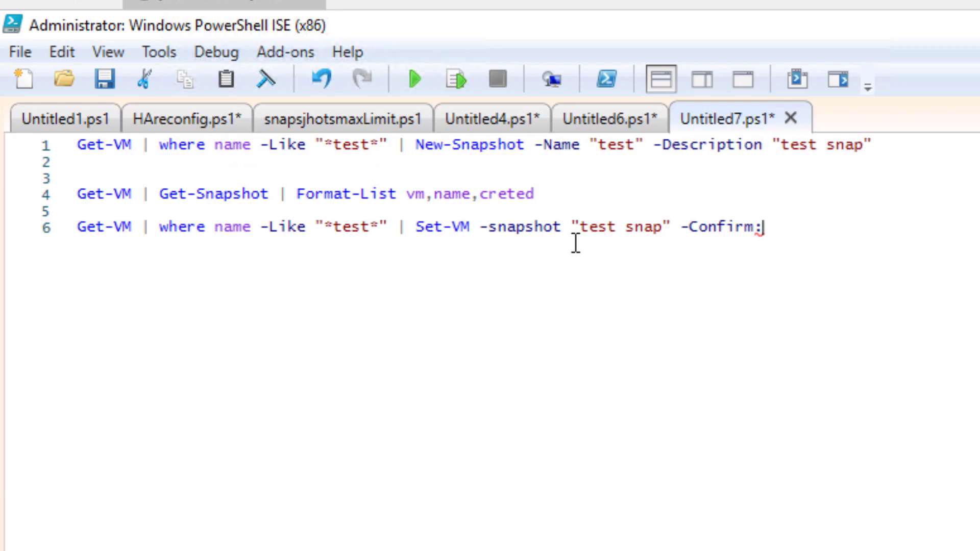
text($false)
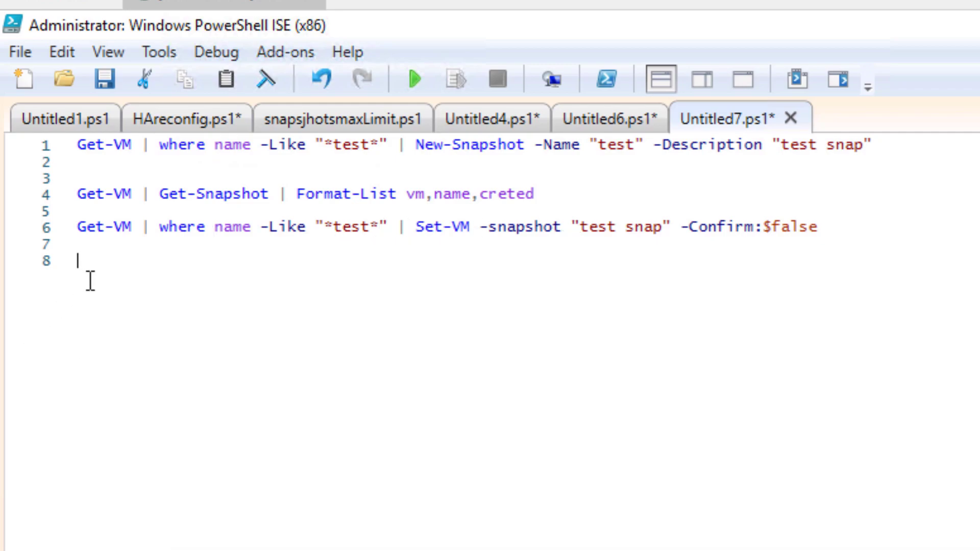
Step: Write Get-Snapshot -name "test snap" -VM test, dropping the stray wildcard
text(Get)
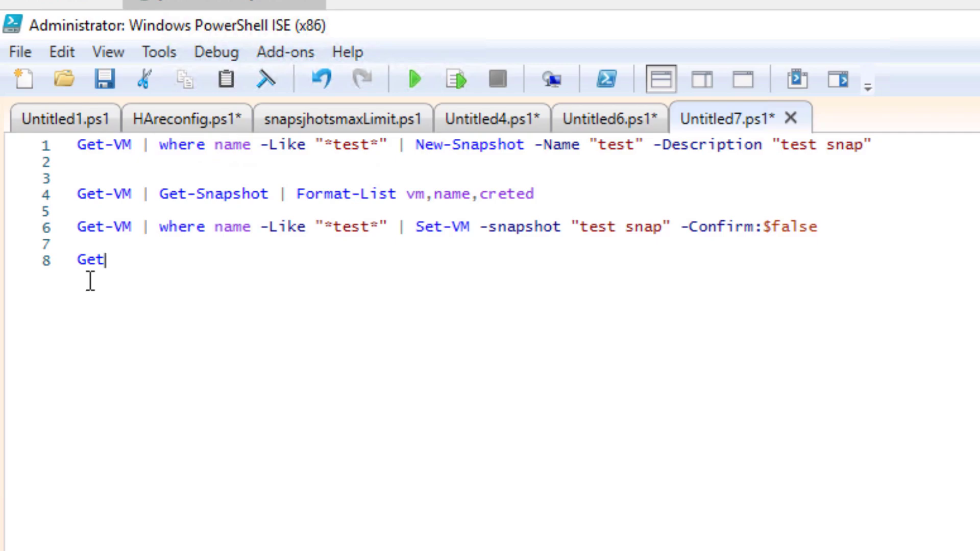
text(-sna)
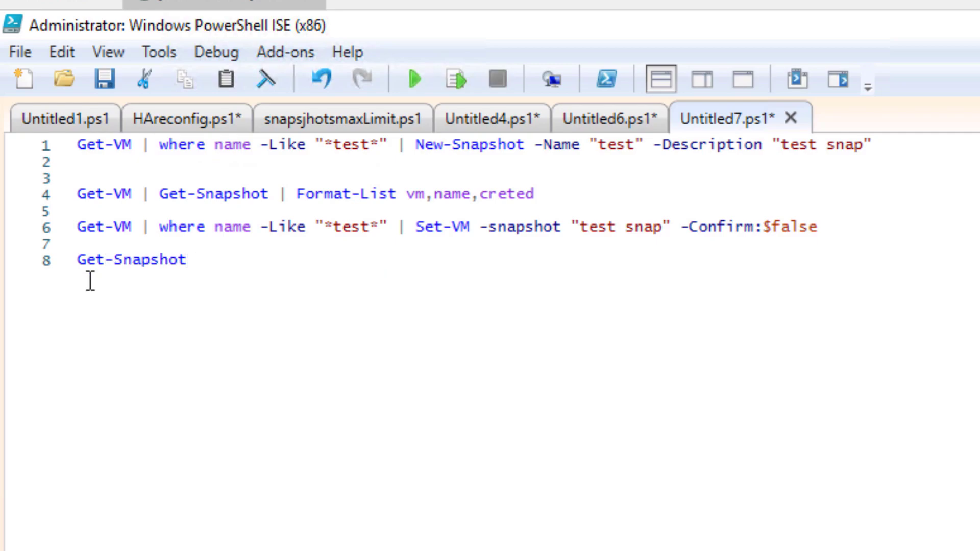
text(-name)
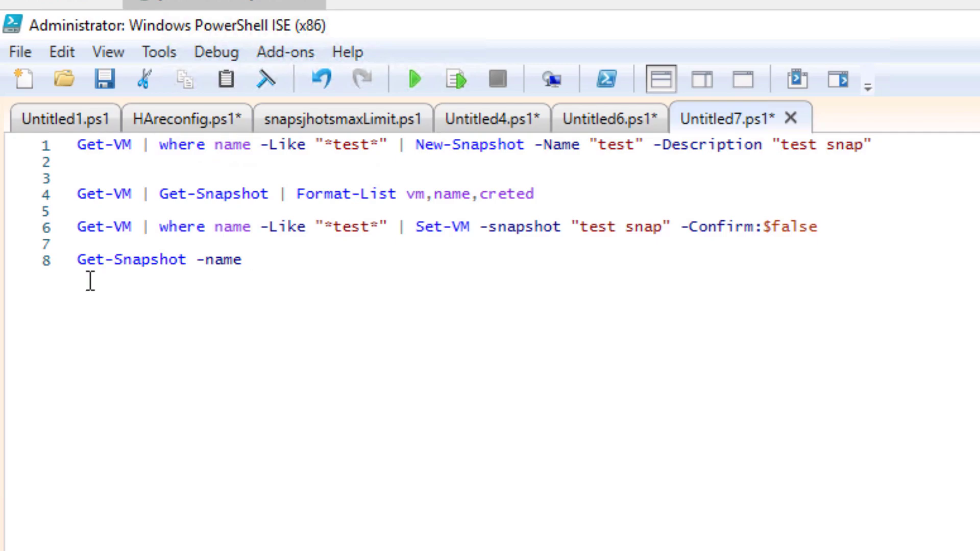
text(")
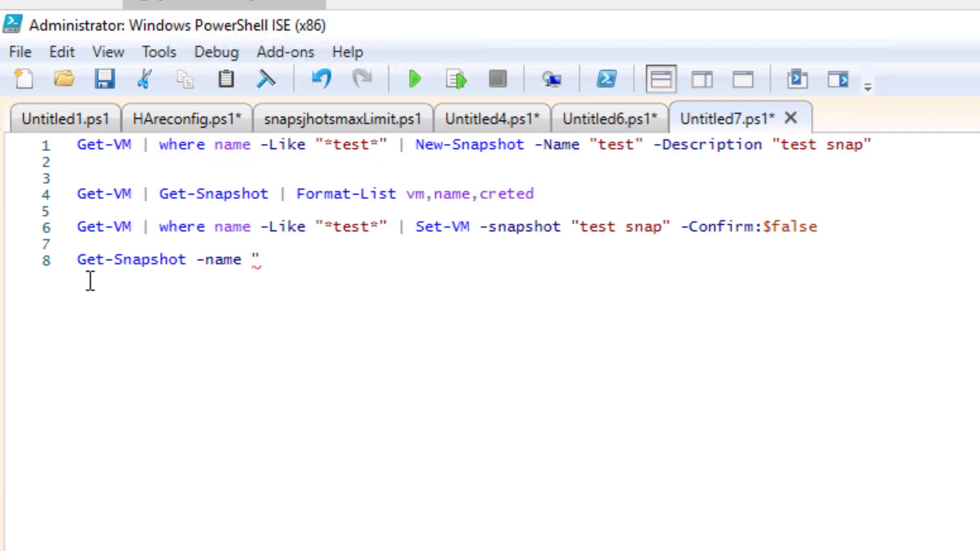
text(*t)
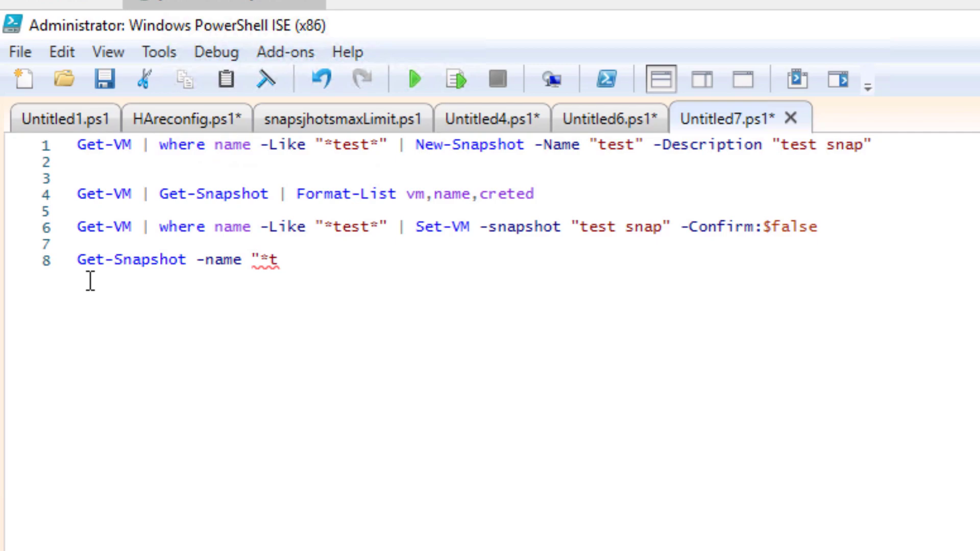
key(Backspace)
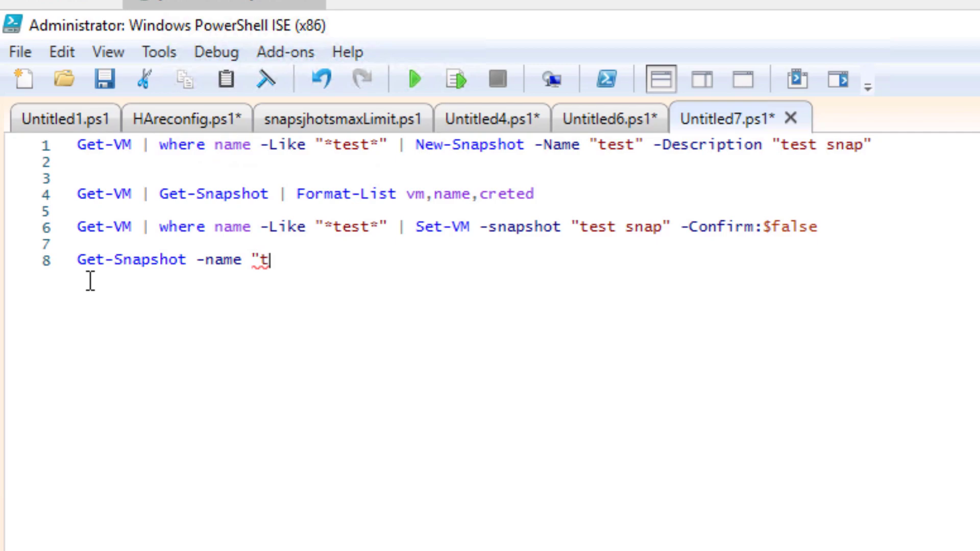
text(est snap")
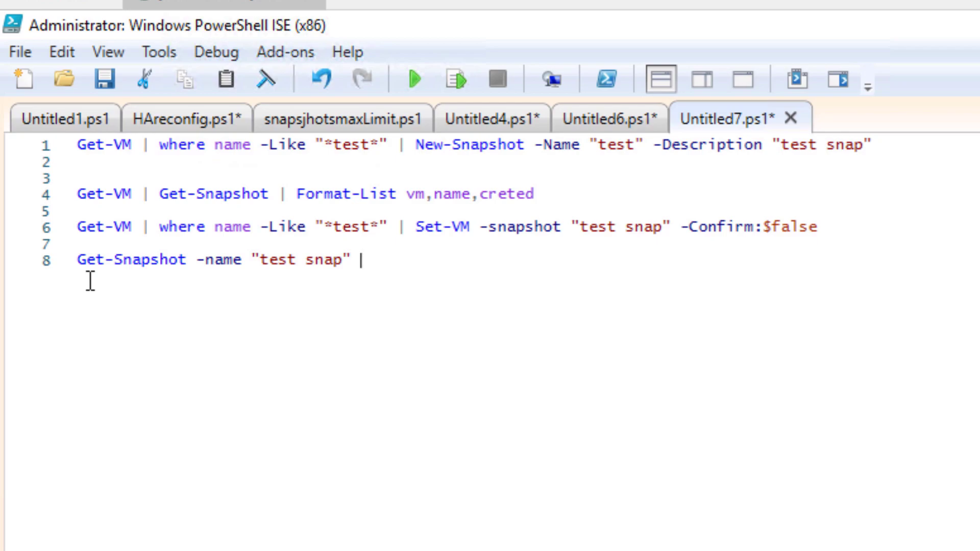
text(-VM)
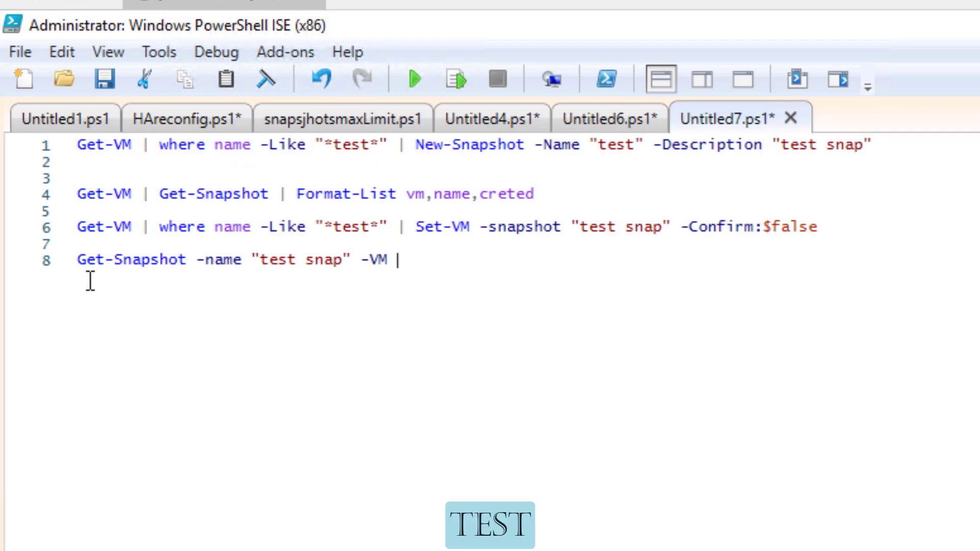
text(test)
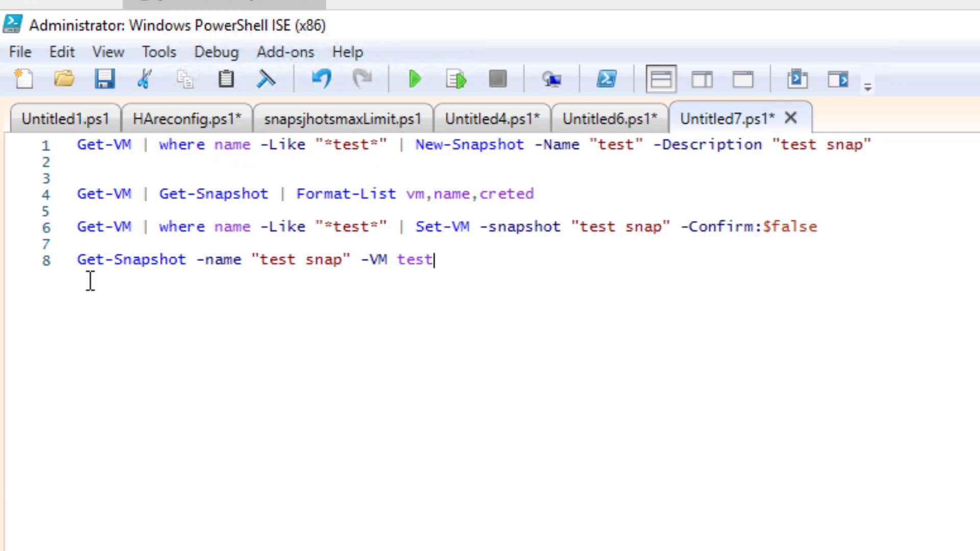
Step: Pipe it to remove-snapshot -RunAsync -Confirm:$false and end the line
text(| re)
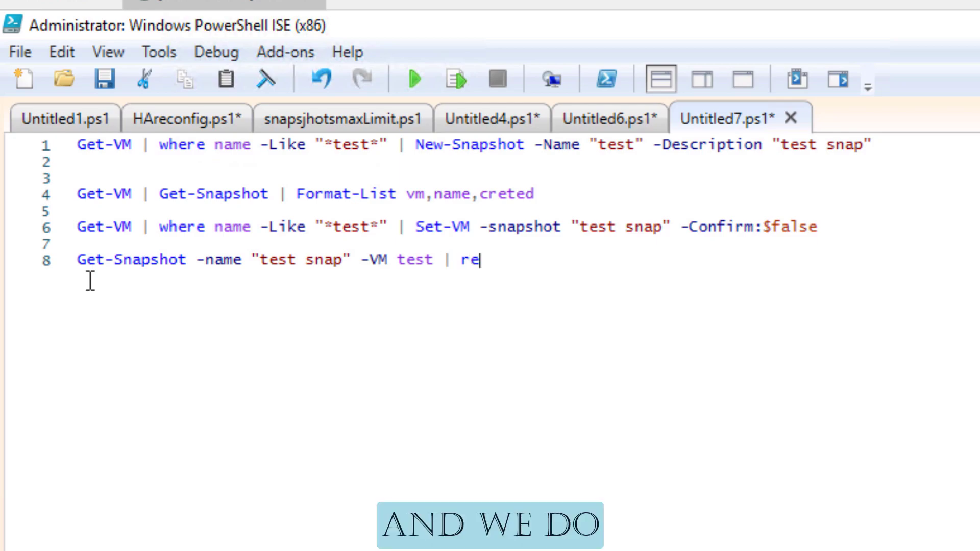
text(move)
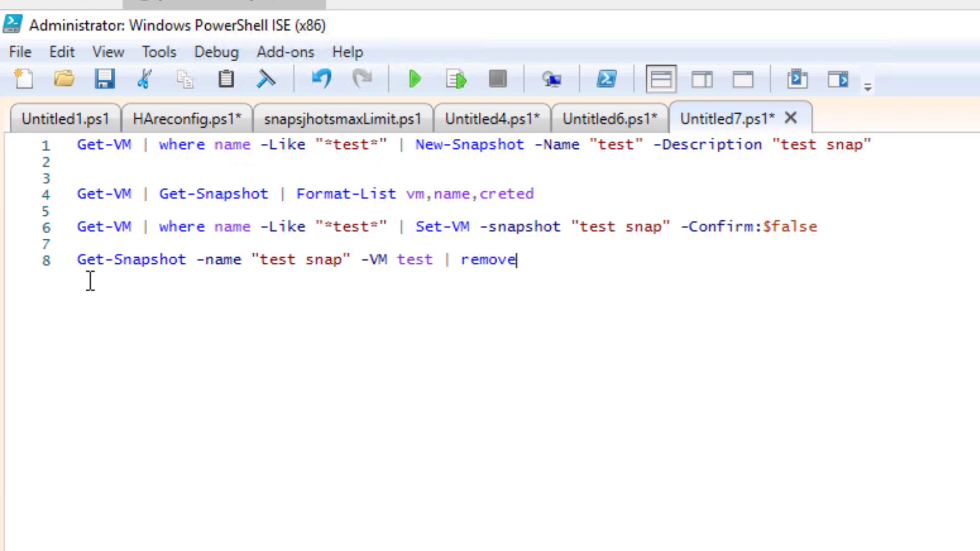
text(-)
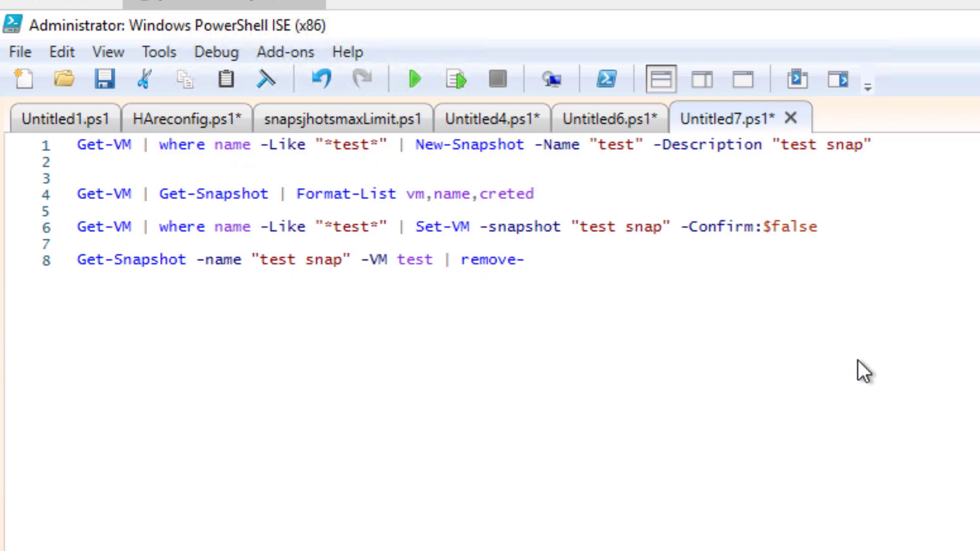
text(snapshot)
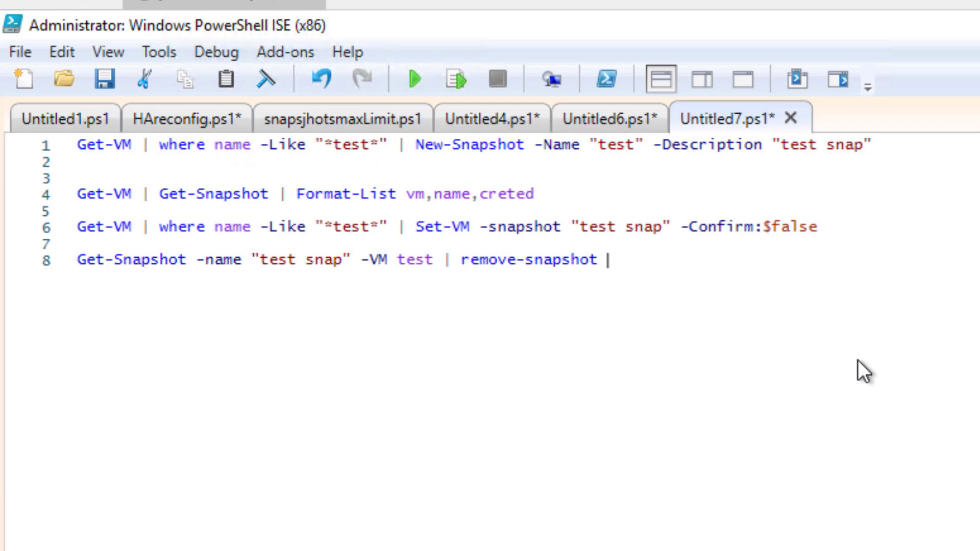
text(-RunAsync)
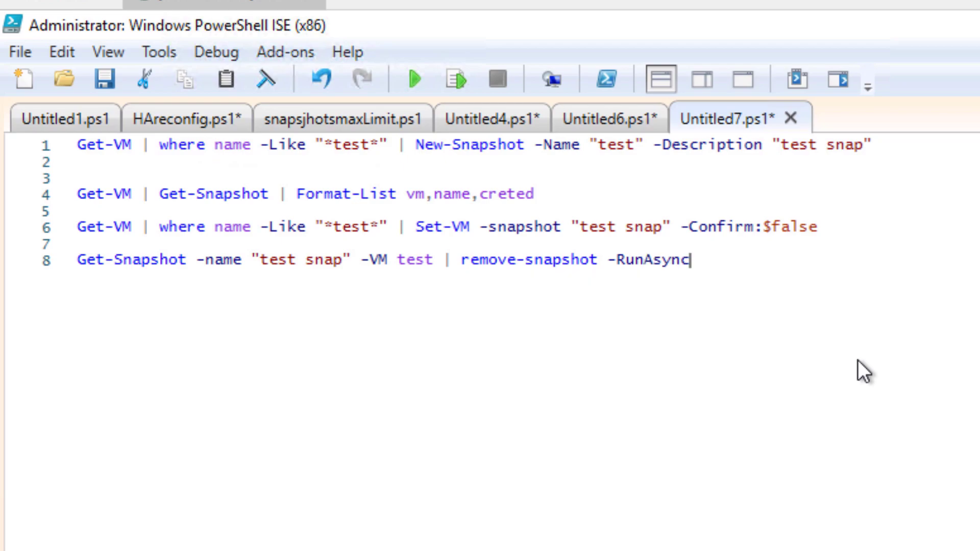
text(-c)
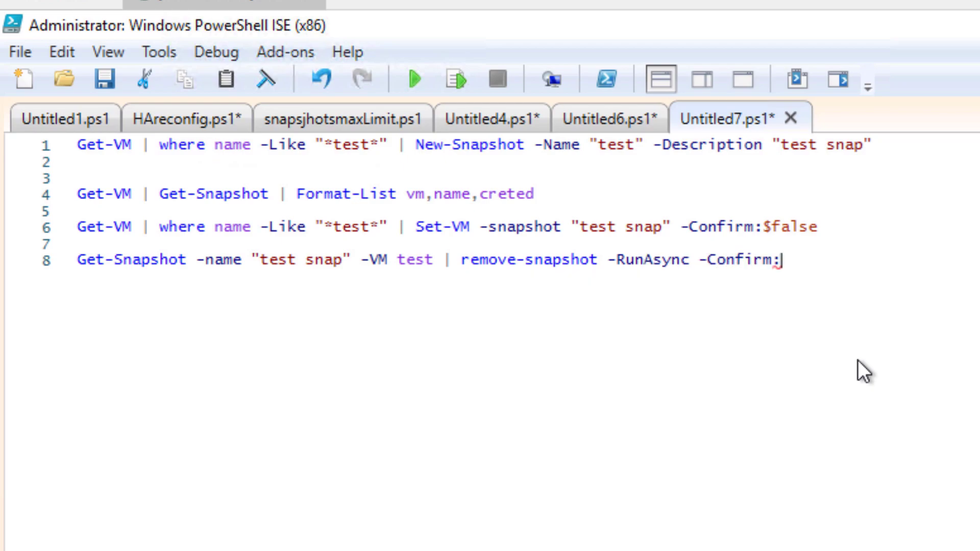
text($false)
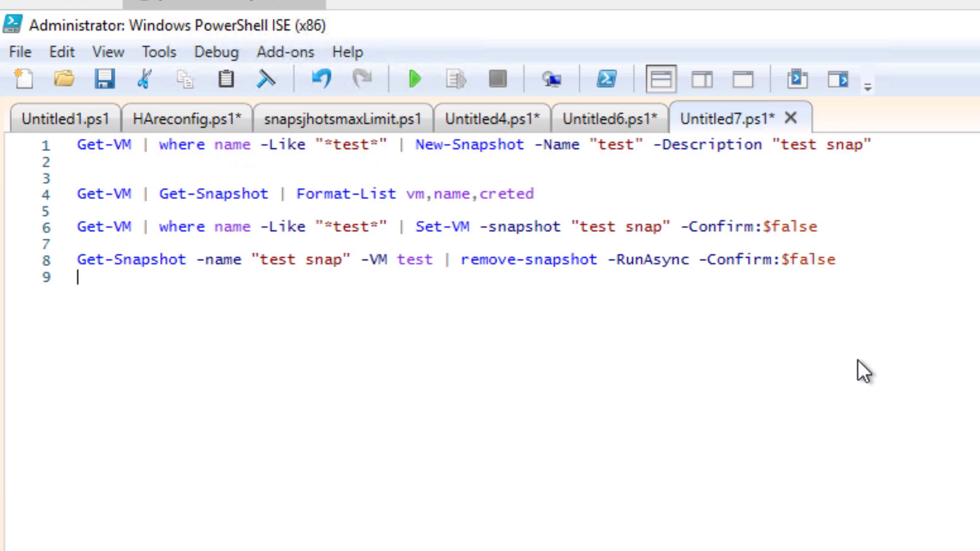
key(Return)
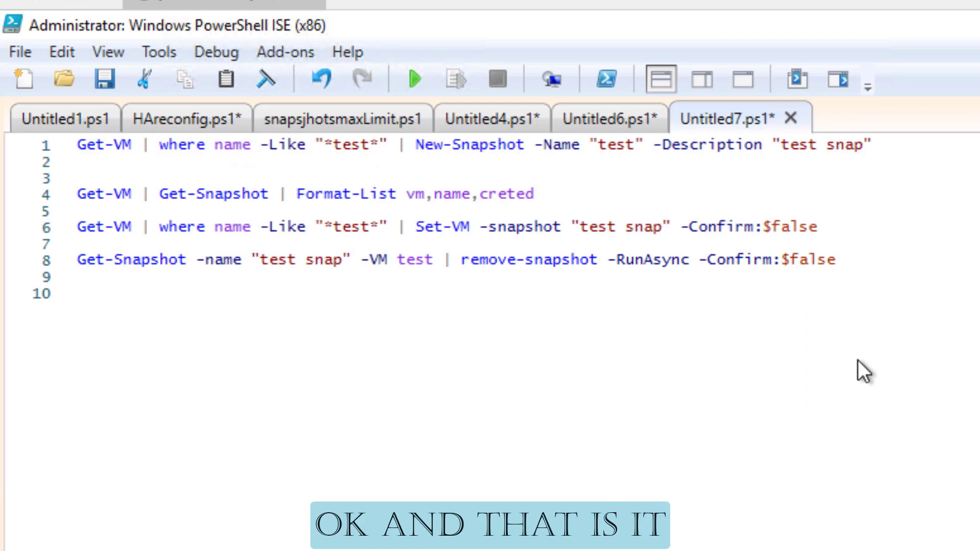